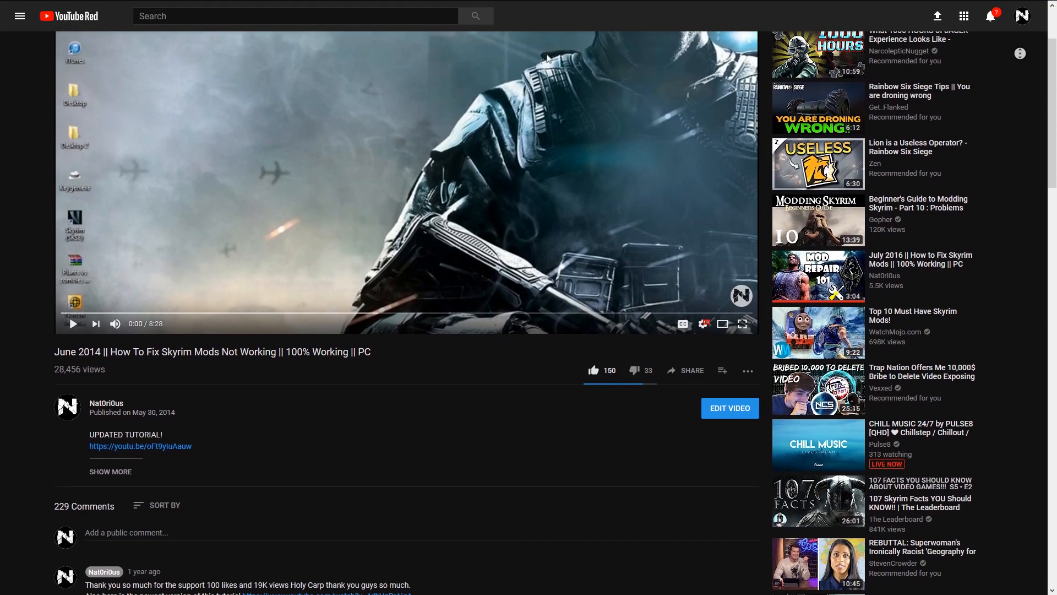
- Scroll through the July 2016 'How to Fix Skyrim Mods' video page and its description steps
{"action": "scroll", "scroll_direction": "down", "scroll_amount": 3}
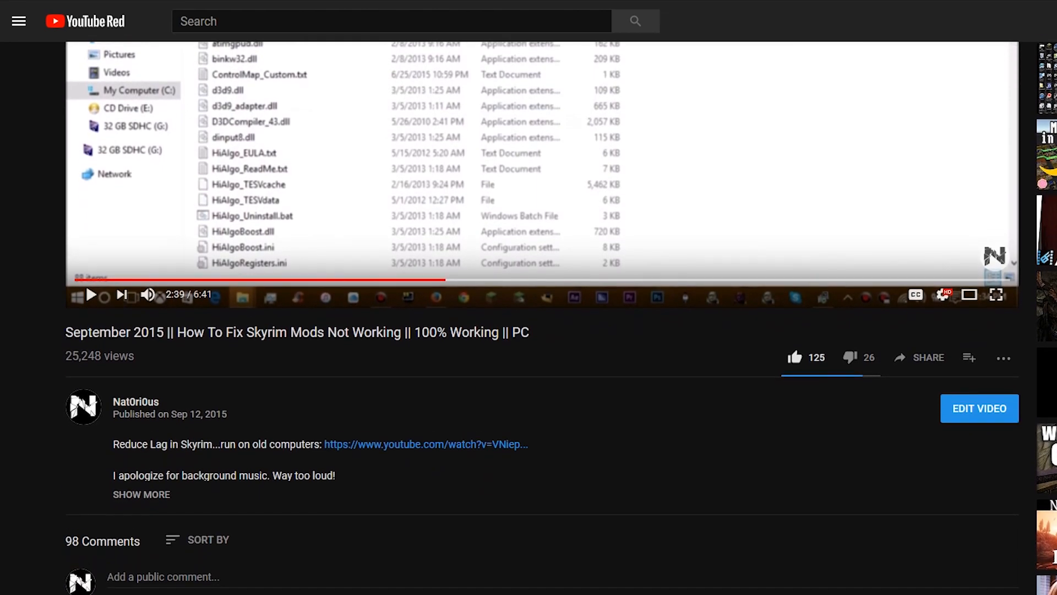
{"action": "scroll", "scroll_direction": "down", "scroll_amount": 3}
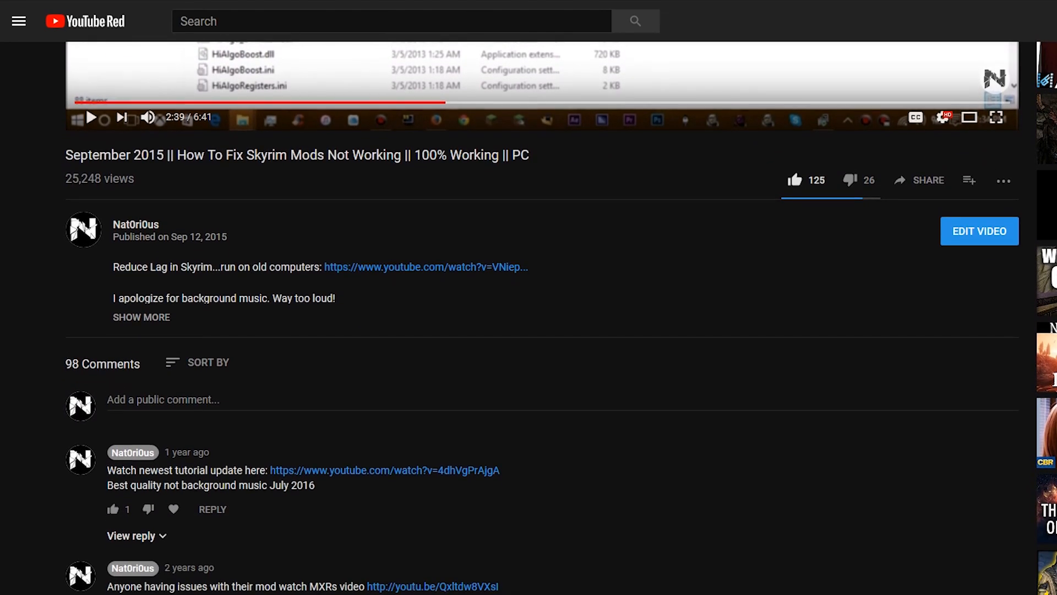
{"action": "scroll", "scroll_direction": "down", "scroll_amount": 3}
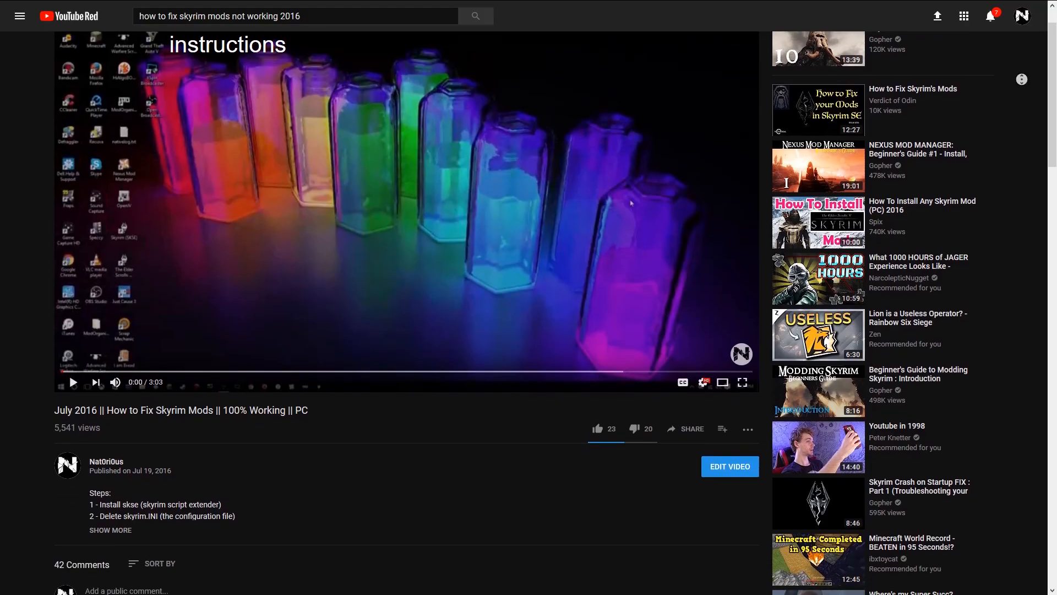
{"action": "scroll", "scroll_direction": "down", "scroll_amount": 3}
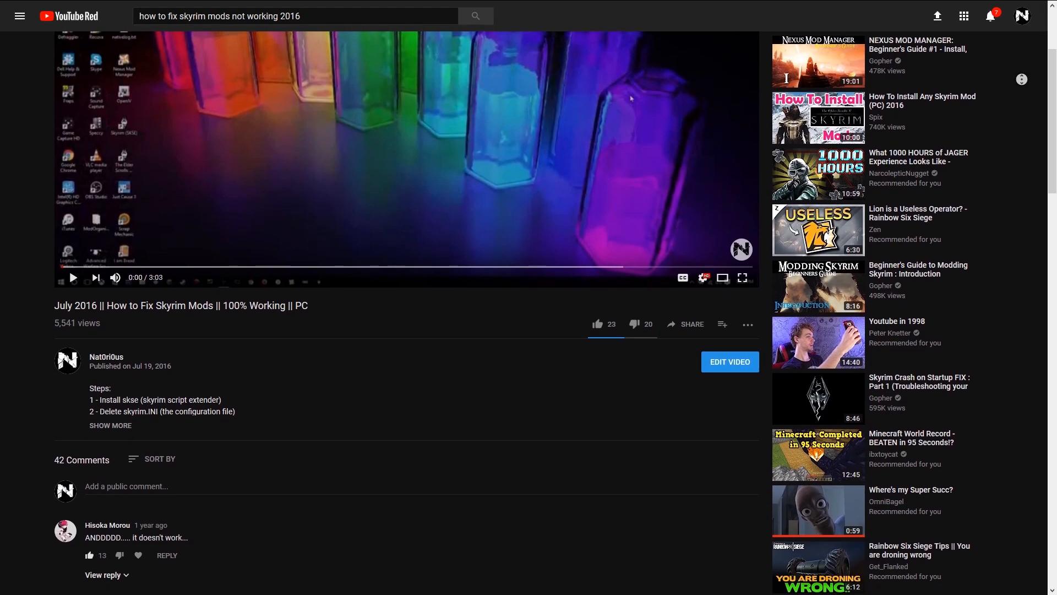
{"action": "scroll", "scroll_direction": "down", "scroll_amount": 3}
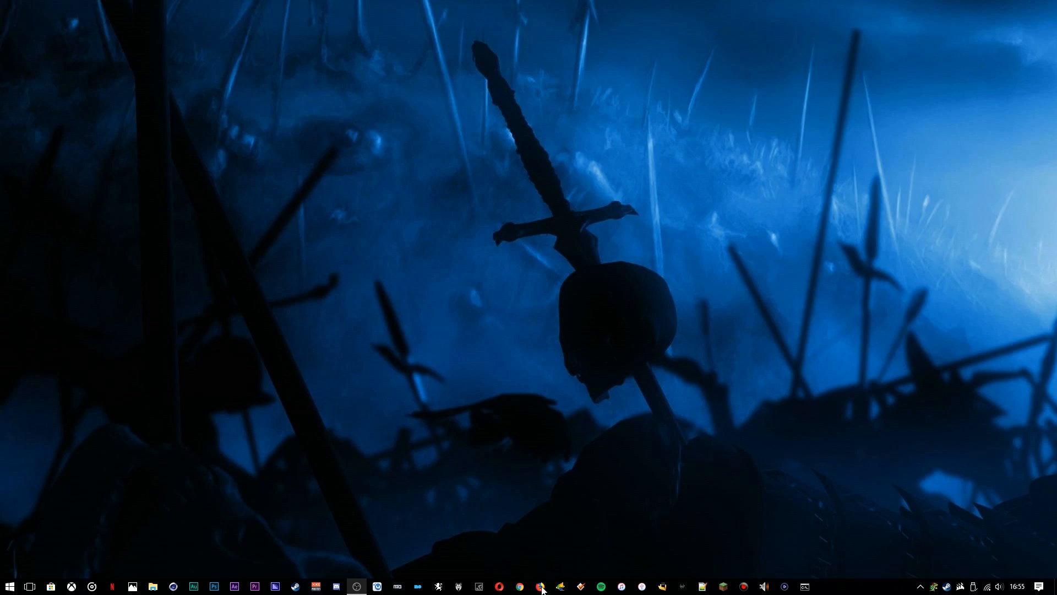
- Download the SKSE 1.7.3 installer from skse.silverlock.org in Firefox
{"action": "left_click", "coordinate": [541, 586]}
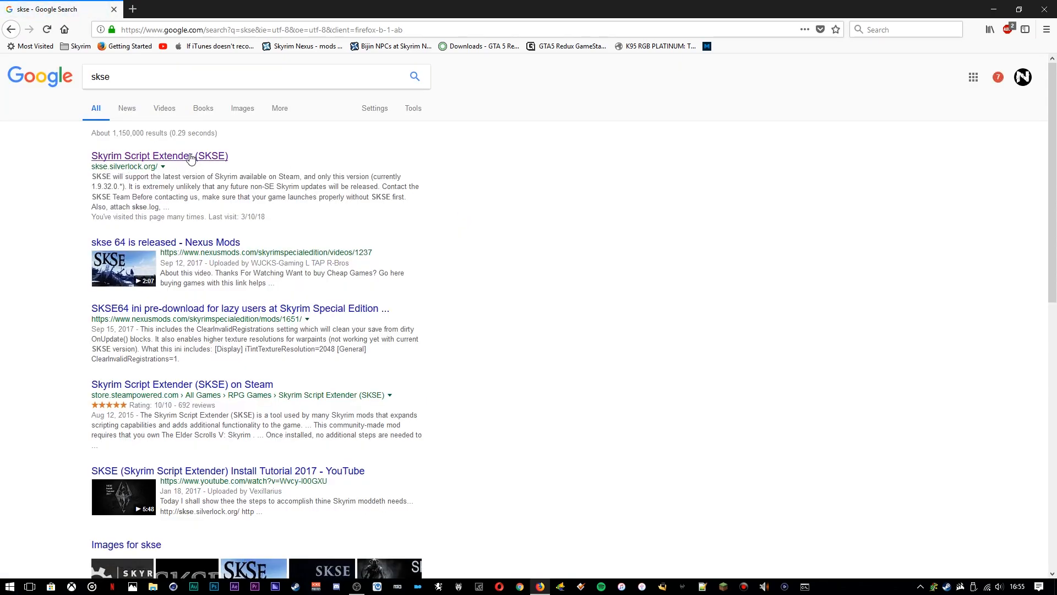
{"action": "left_click", "coordinate": [158, 157]}
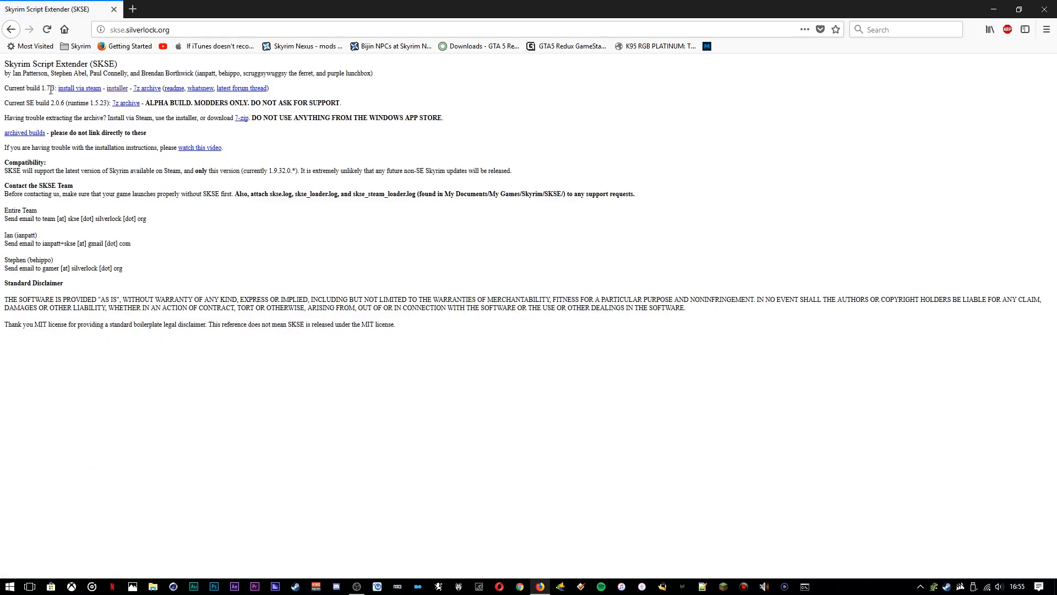
{"action": "mouse_move", "coordinate": [255, 241]}
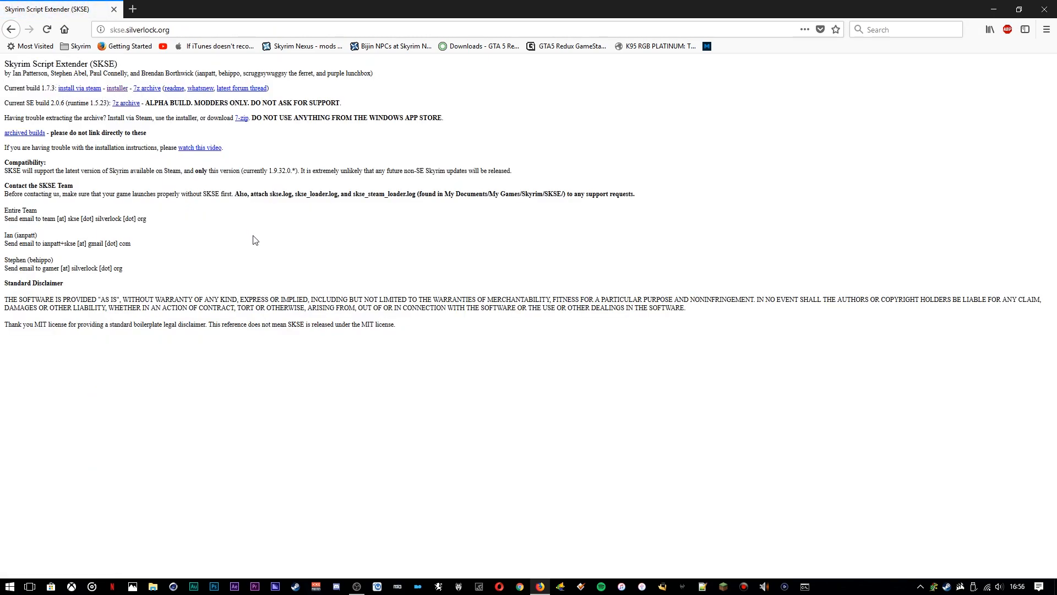
{"action": "mouse_move", "coordinate": [243, 239]}
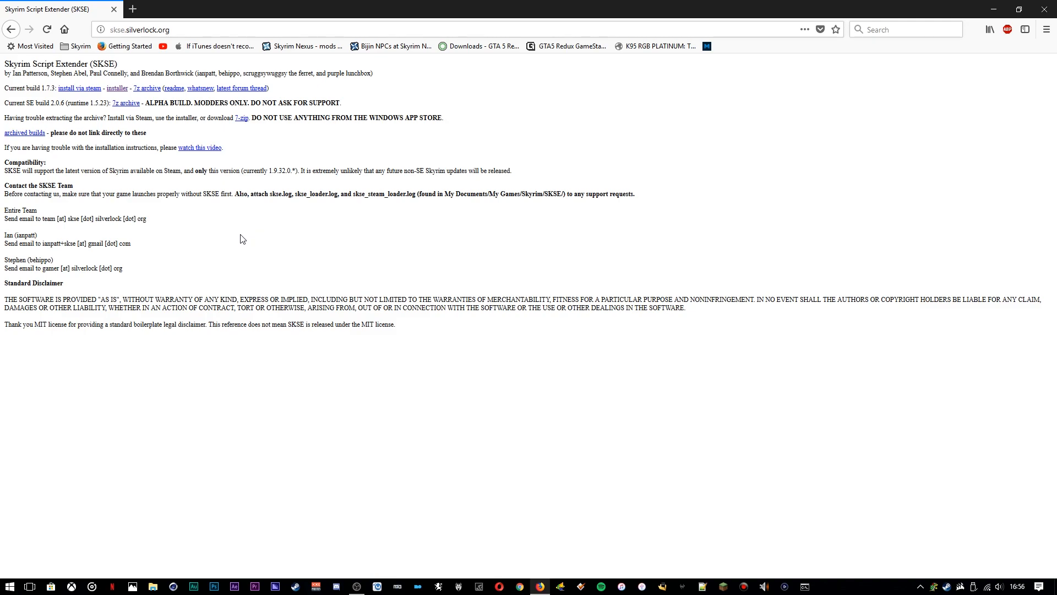
{"action": "left_click", "coordinate": [117, 88]}
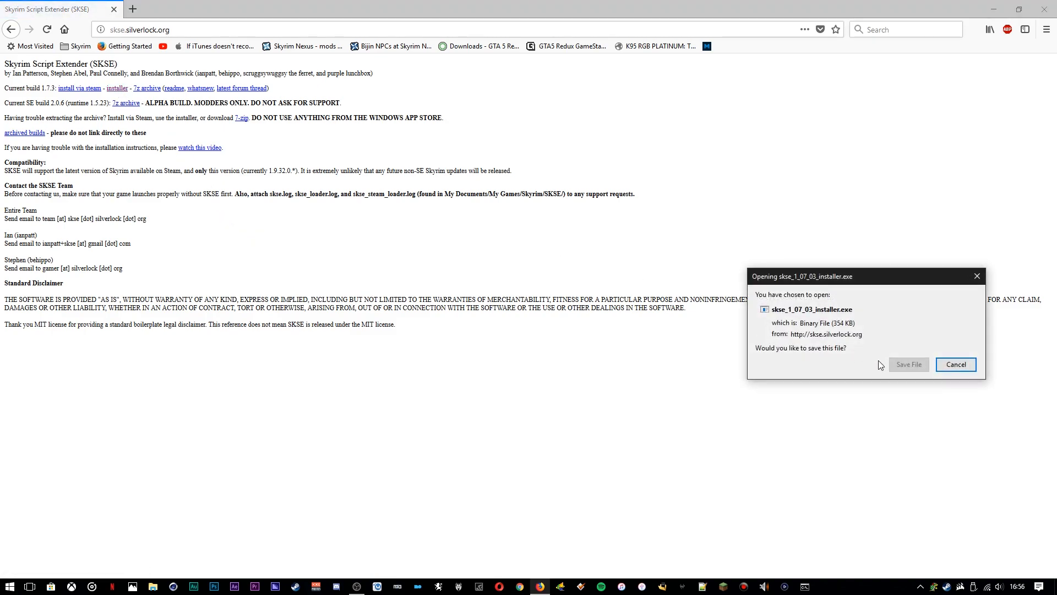
{"action": "left_click", "coordinate": [910, 365]}
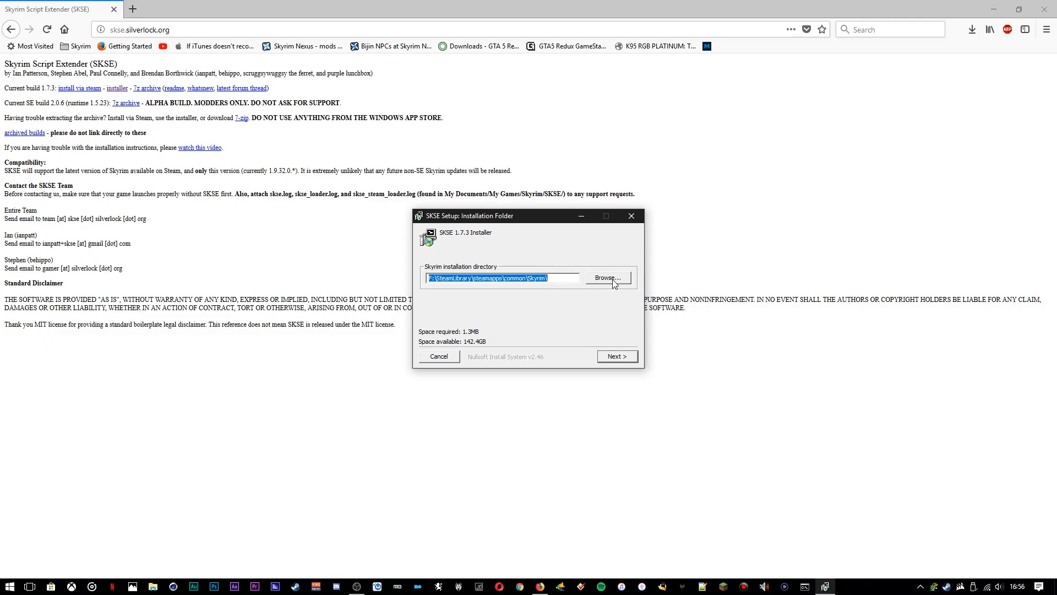
- Run the installer with the Skyrim Steam library folder as the install location
{"action": "left_click", "coordinate": [608, 277]}
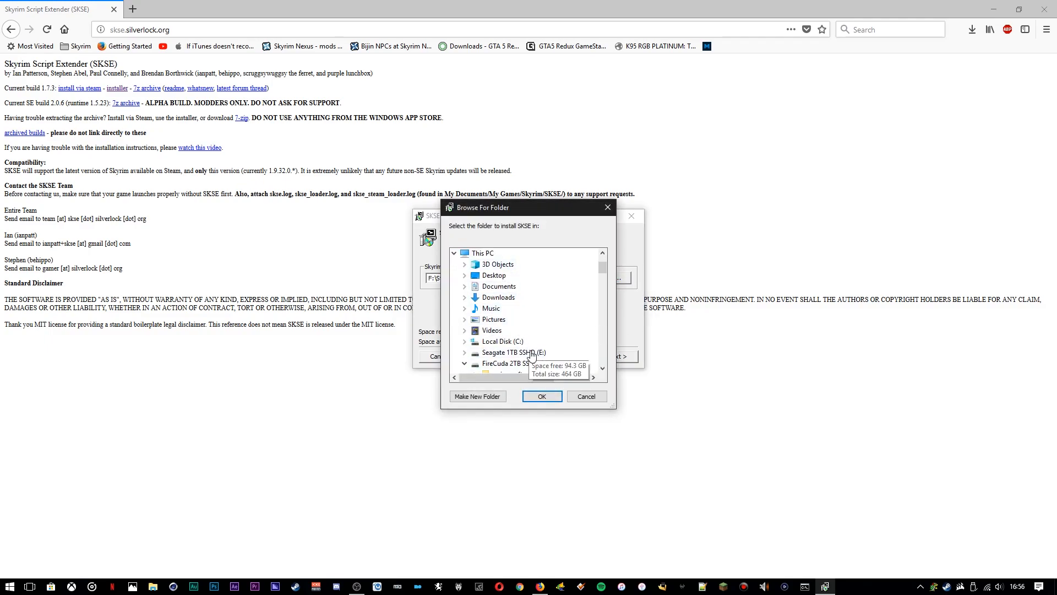
{"action": "left_click", "coordinate": [586, 396]}
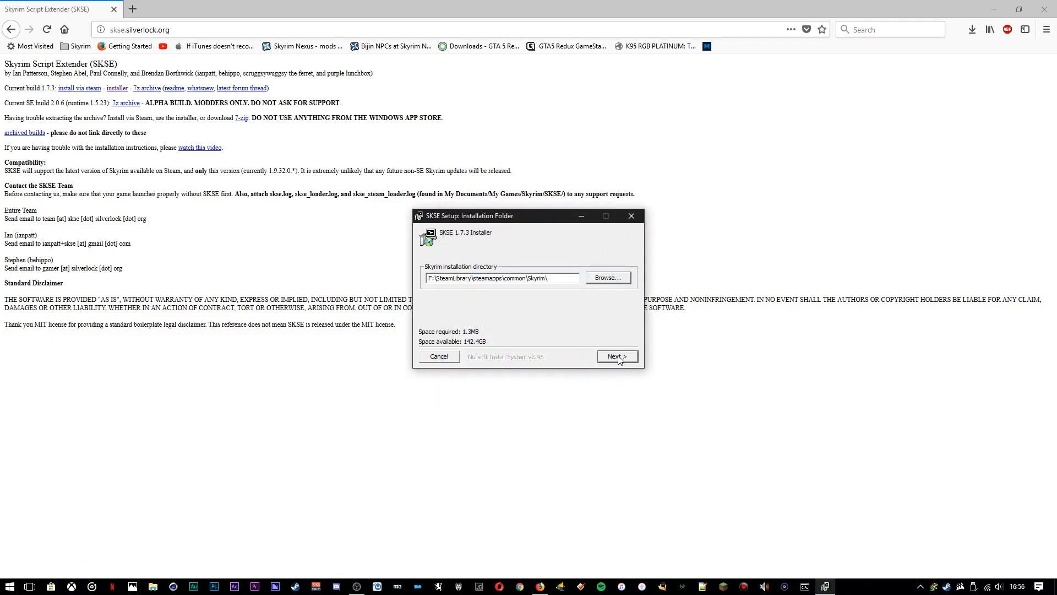
{"action": "left_click", "coordinate": [616, 357]}
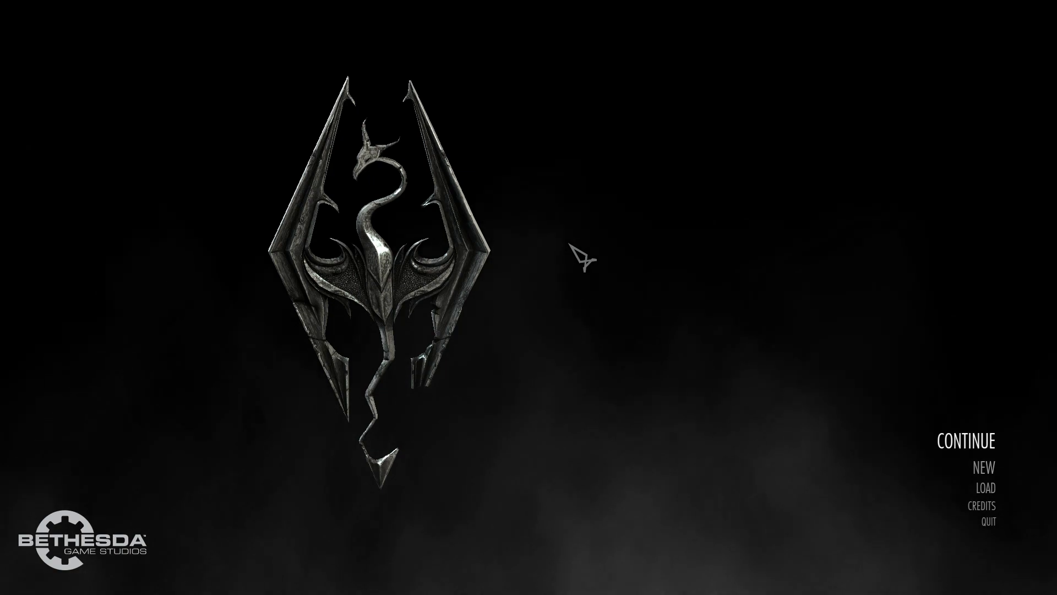
- Enter getskseversion in the main-menu console to check whether SKSE is loaded
{"action": "type", "text": "get skseversion"}
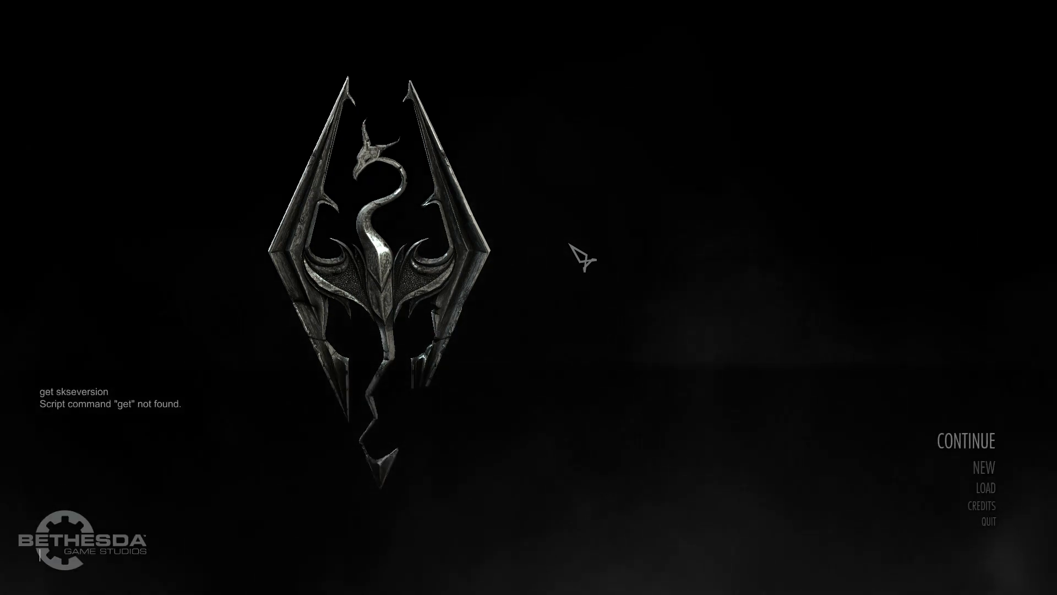
{"action": "type", "text": "getskse"}
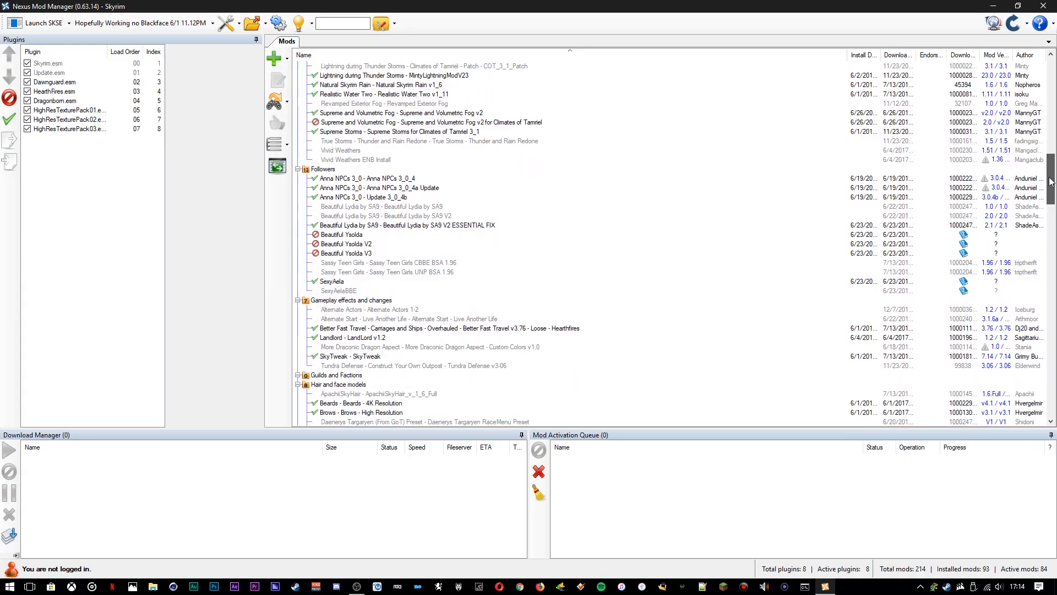
{"action": "scroll", "scroll_direction": "down", "scroll_amount": 3}
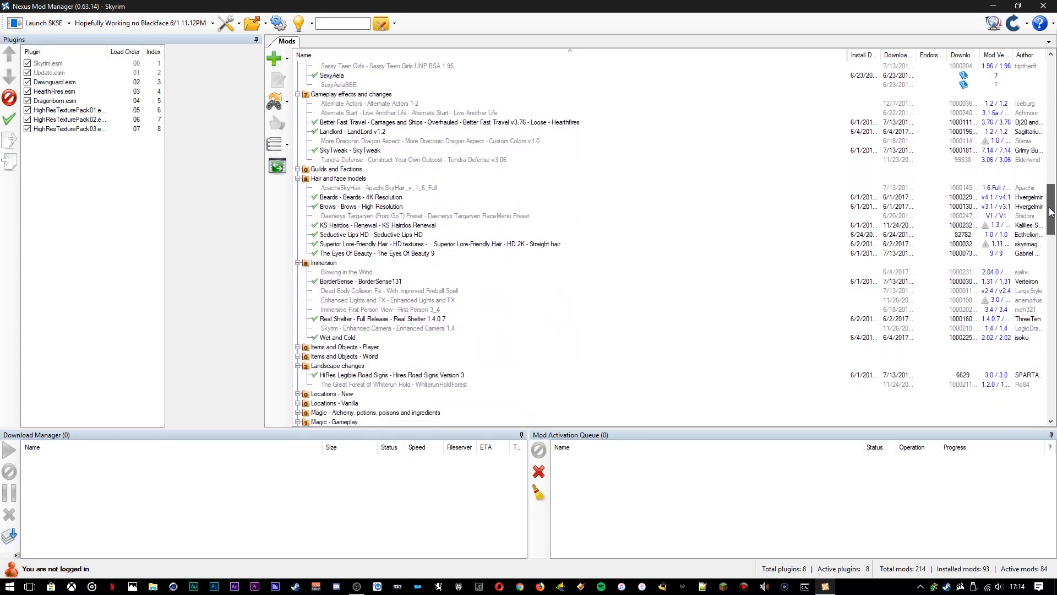
{"action": "scroll", "scroll_direction": "down", "scroll_amount": 3}
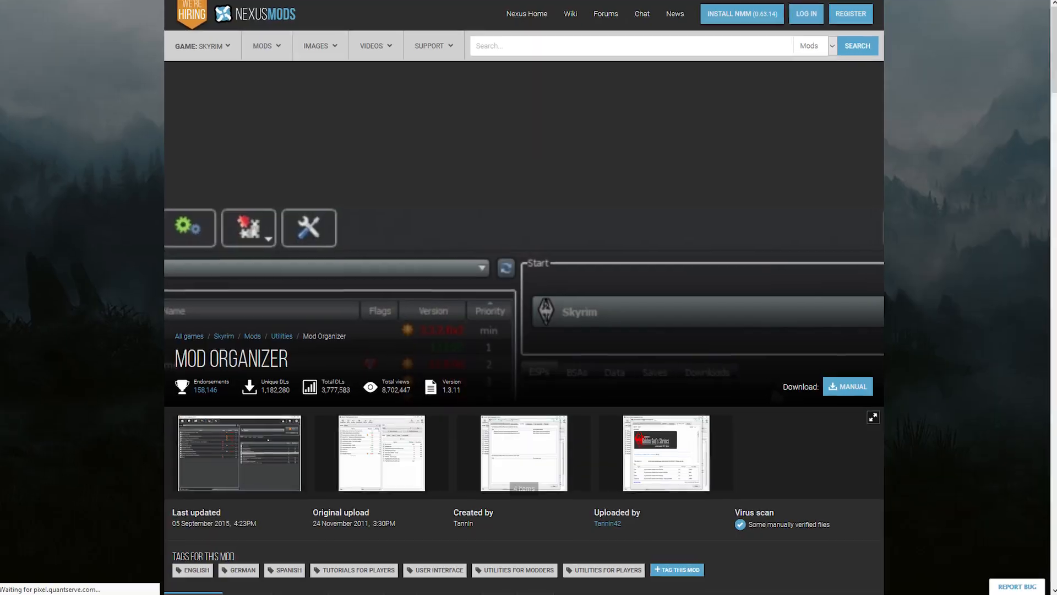
{"action": "scroll", "scroll_direction": "down", "scroll_amount": 3}
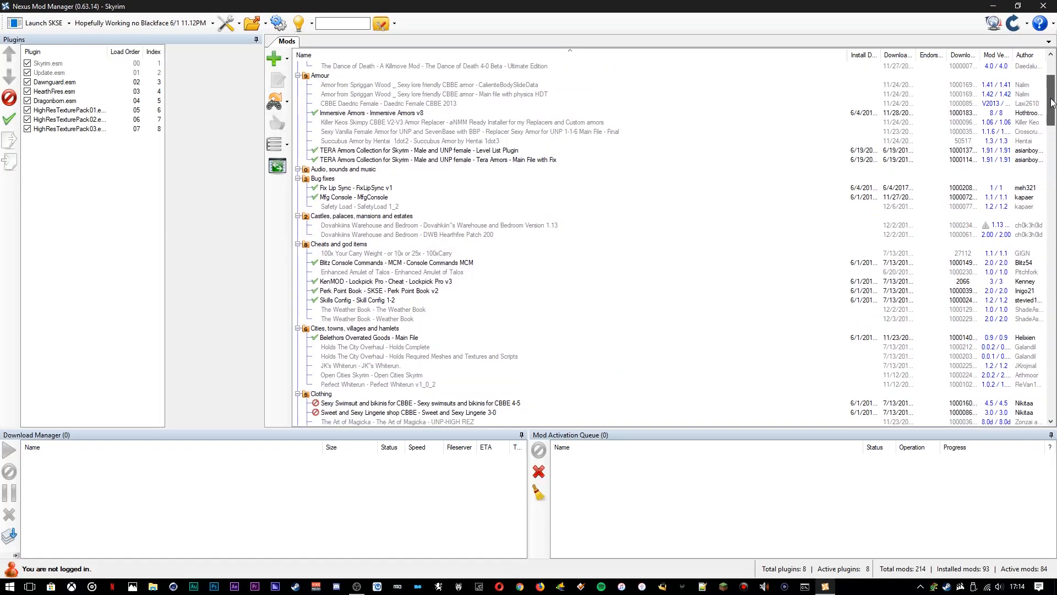
{"action": "scroll", "scroll_direction": "down", "scroll_amount": 3}
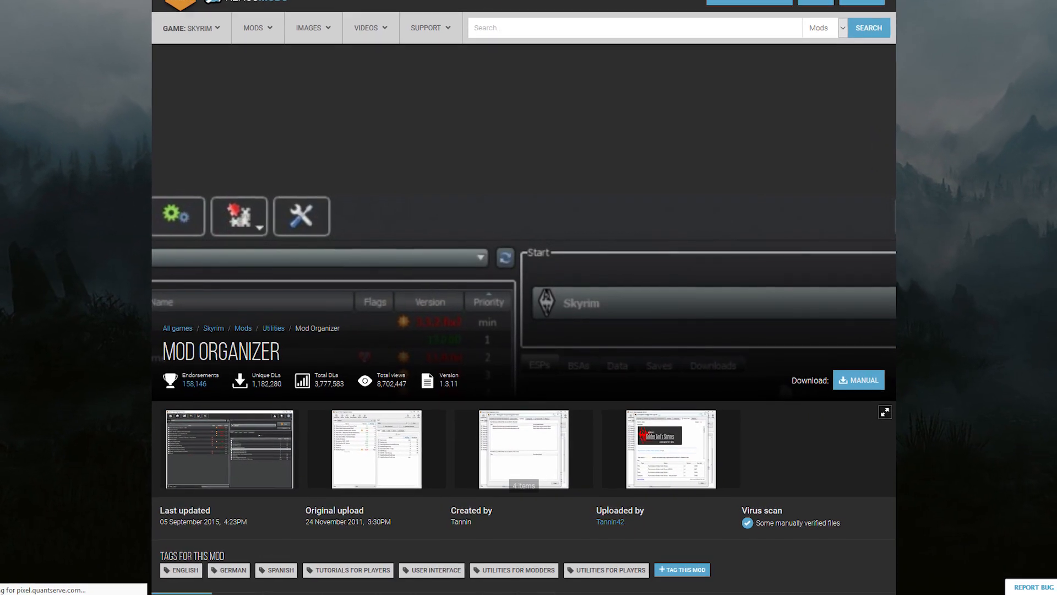
- Scroll the Skyrim\Mod Organizer folder listing down to its profiles folder
{"action": "scroll", "scroll_direction": "down", "scroll_amount": 3}
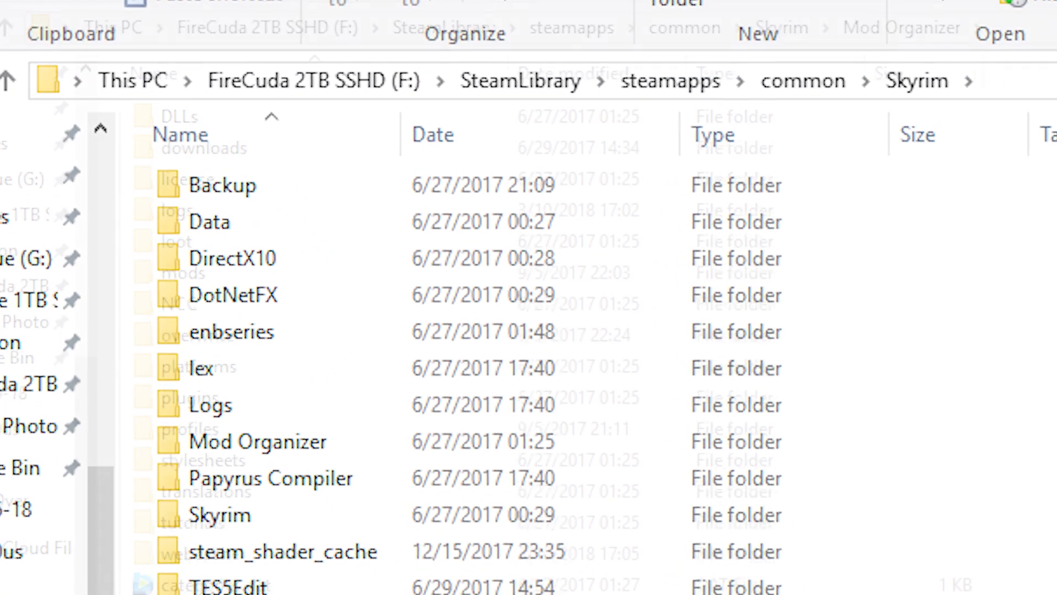
{"action": "scroll", "scroll_direction": "down", "scroll_amount": 3}
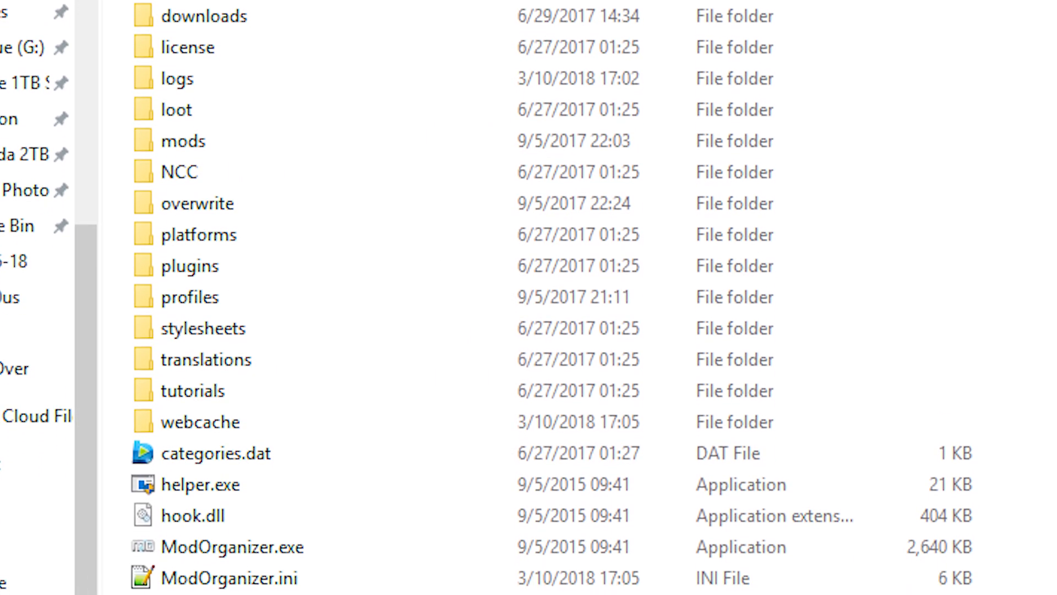
{"action": "scroll", "scroll_direction": "down", "scroll_amount": 3}
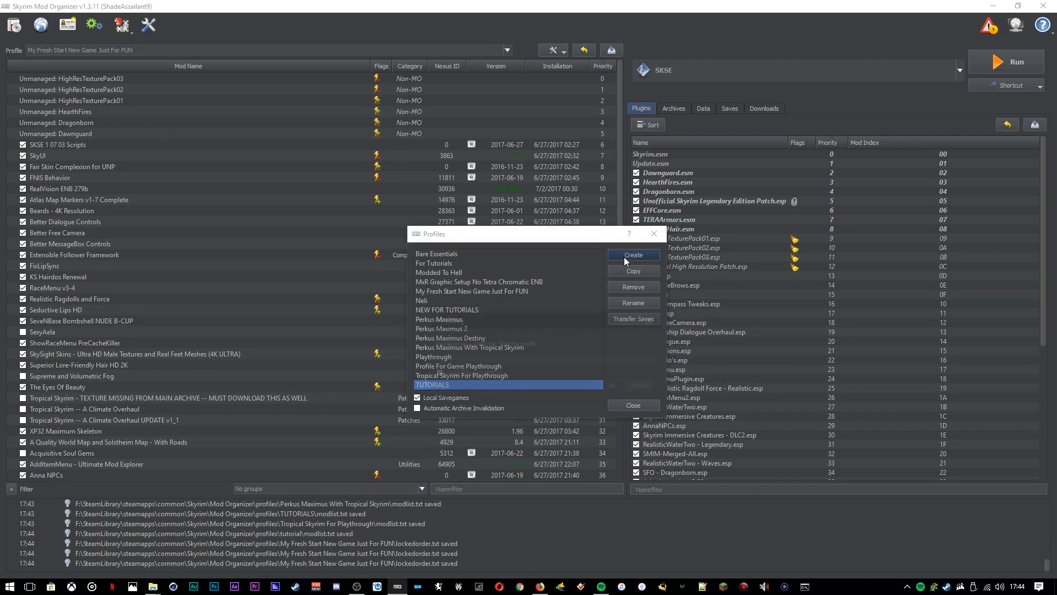
- Create a profile named 'tutorial', select it and close the Profiles dialog
{"action": "left_click", "coordinate": [634, 255]}
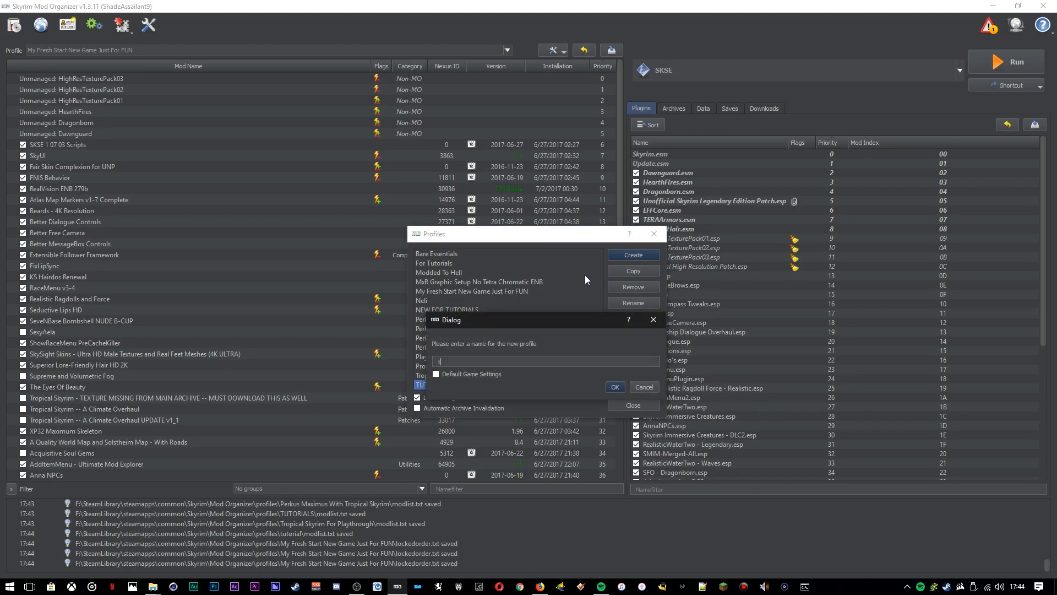
{"action": "type", "text": "utorial"}
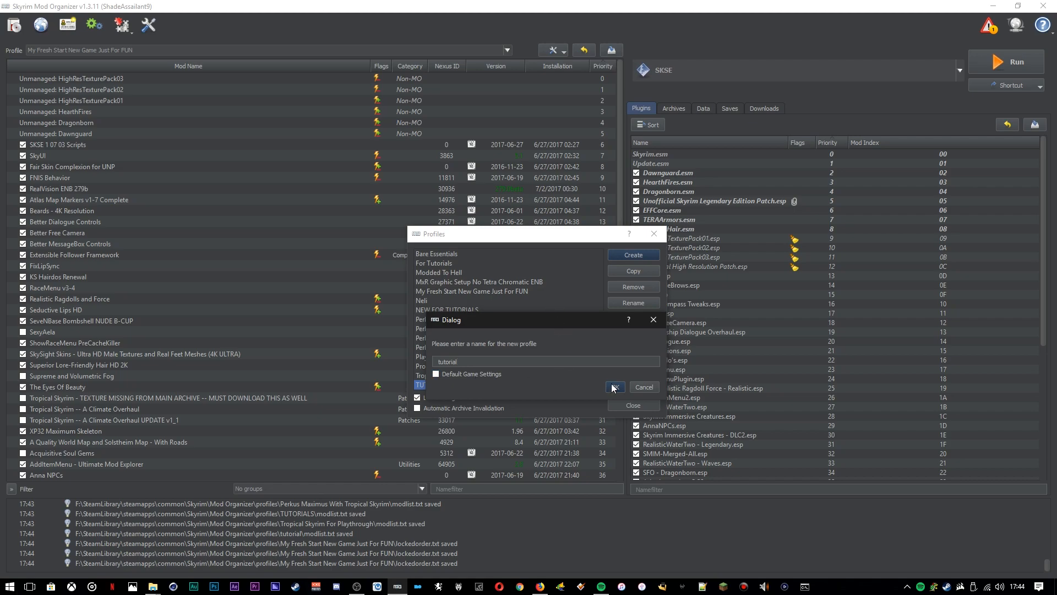
{"action": "left_click", "coordinate": [615, 387]}
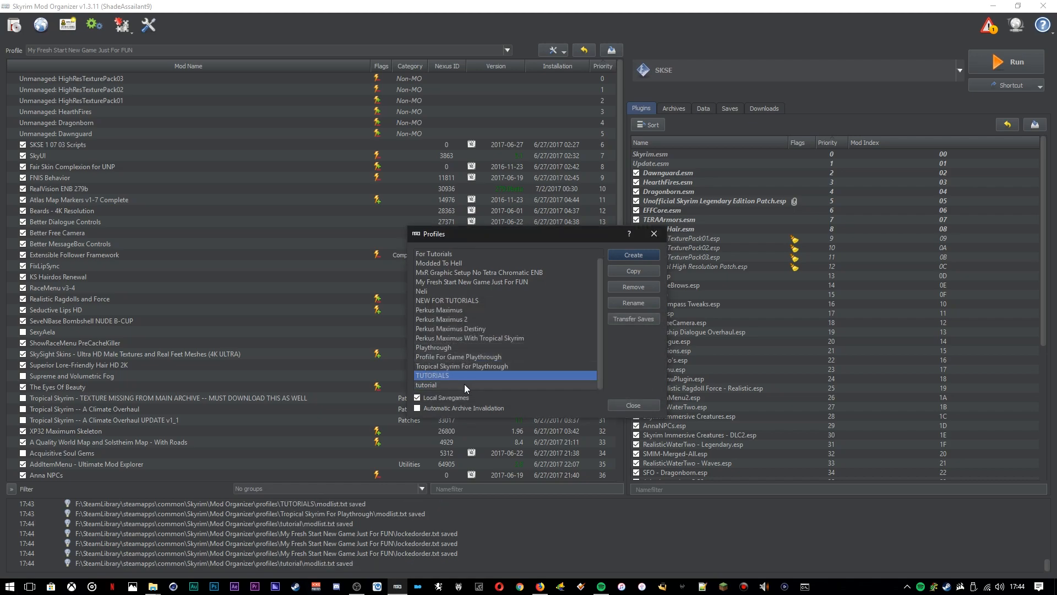
{"action": "left_click", "coordinate": [426, 385]}
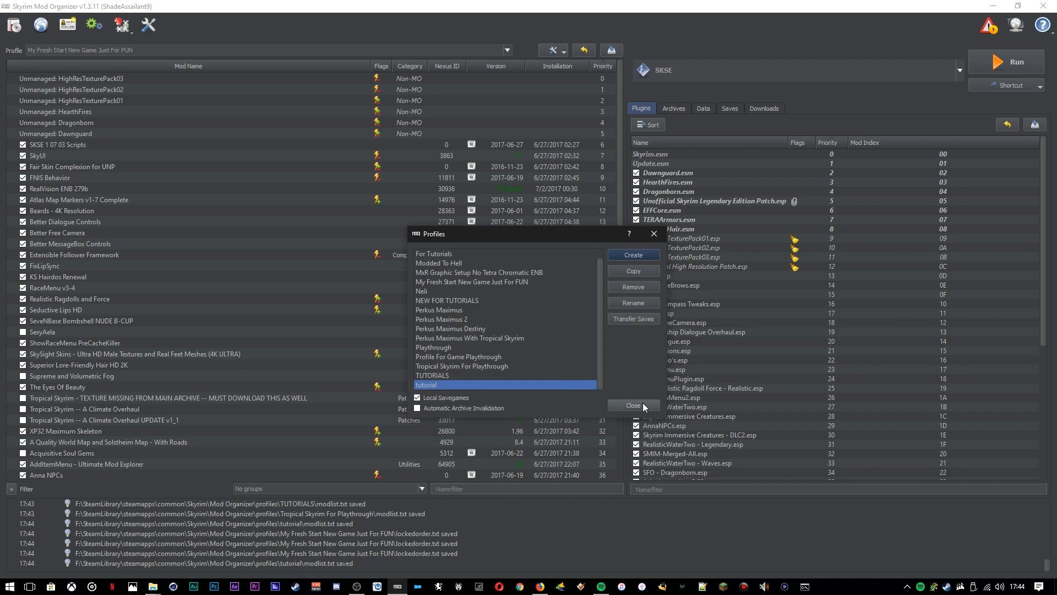
{"action": "left_click", "coordinate": [633, 405]}
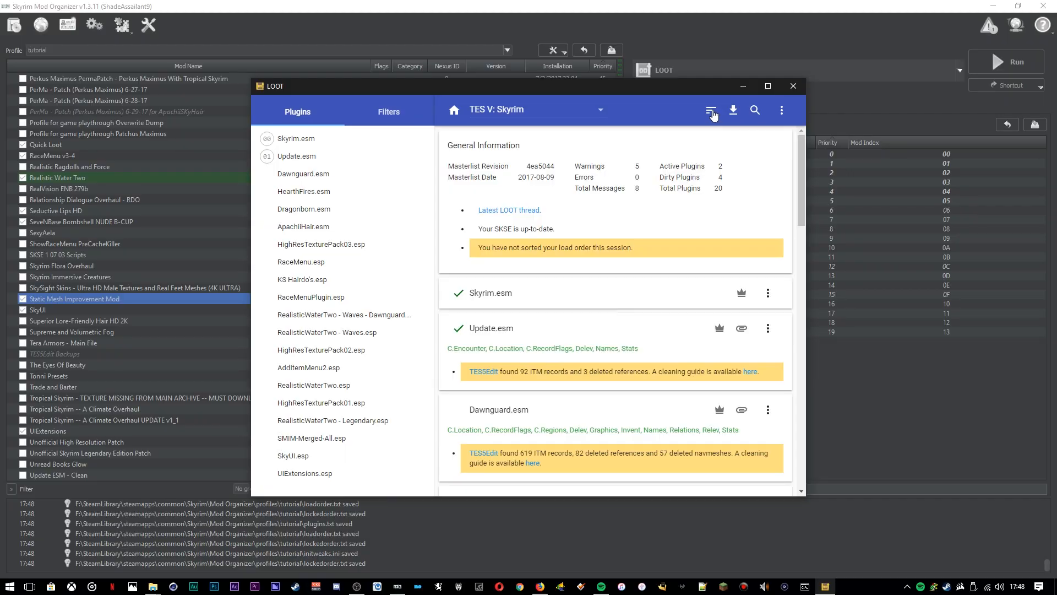
- Sort the plugins in LOOT and apply the new load order
{"action": "left_click", "coordinate": [711, 110]}
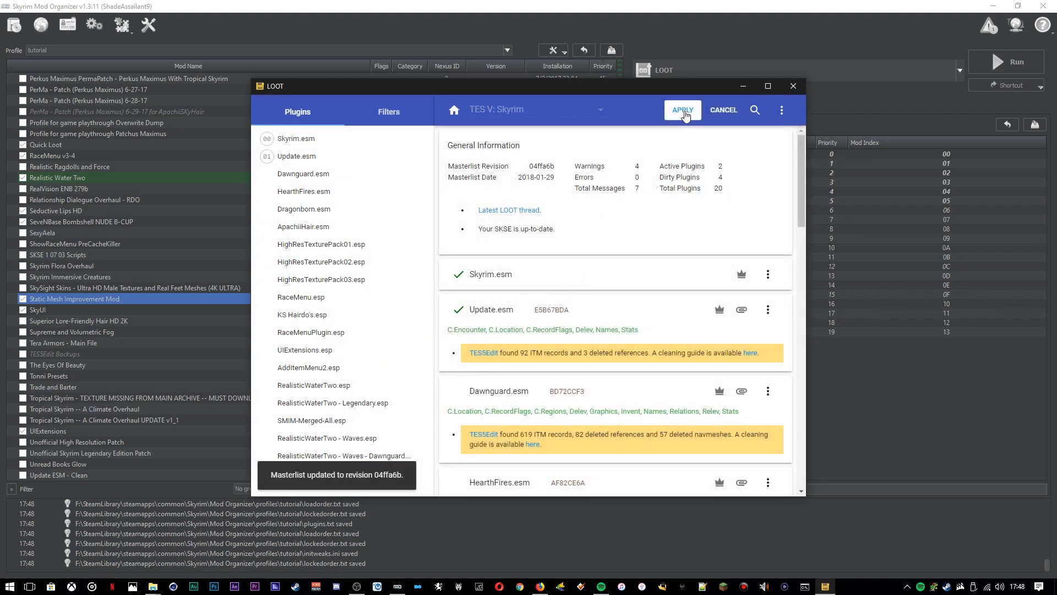
{"action": "left_click", "coordinate": [682, 109]}
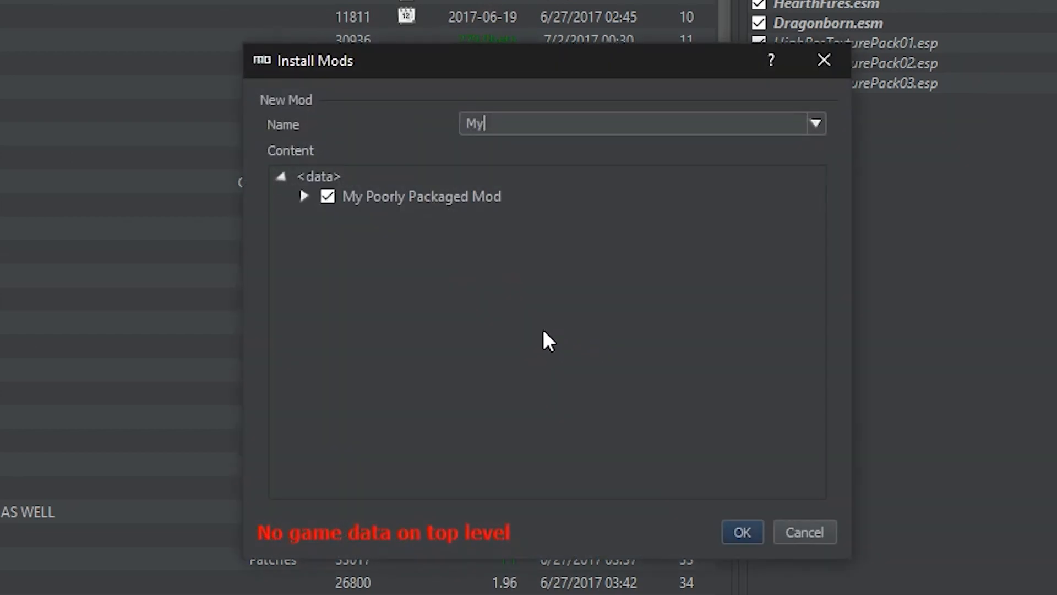
- Set the mod's inner folder as the data directory so it reads 'Looks good' and install it
{"action": "left_click", "coordinate": [306, 196]}
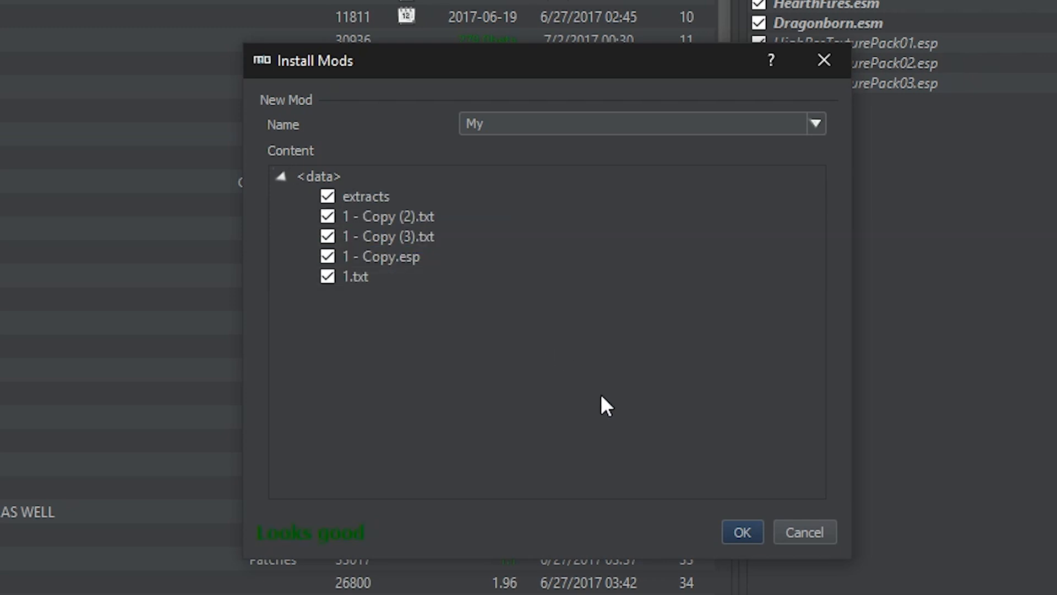
{"action": "left_click", "coordinate": [743, 532]}
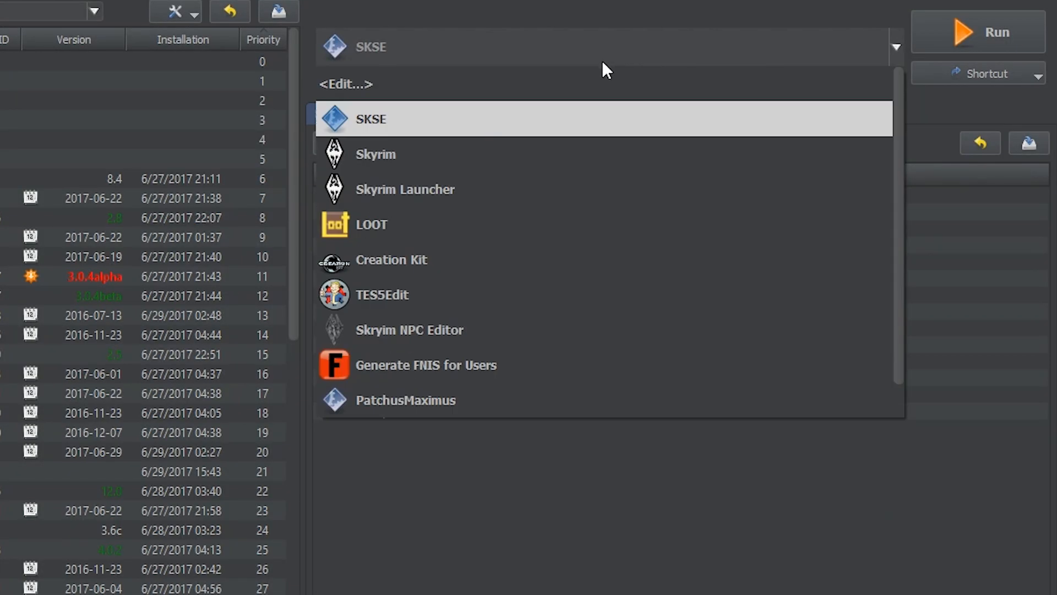
- Choose LOOT in the executables dropdown and select Static Mesh Improvement Mod lower in the list
{"action": "left_click", "coordinate": [372, 225]}
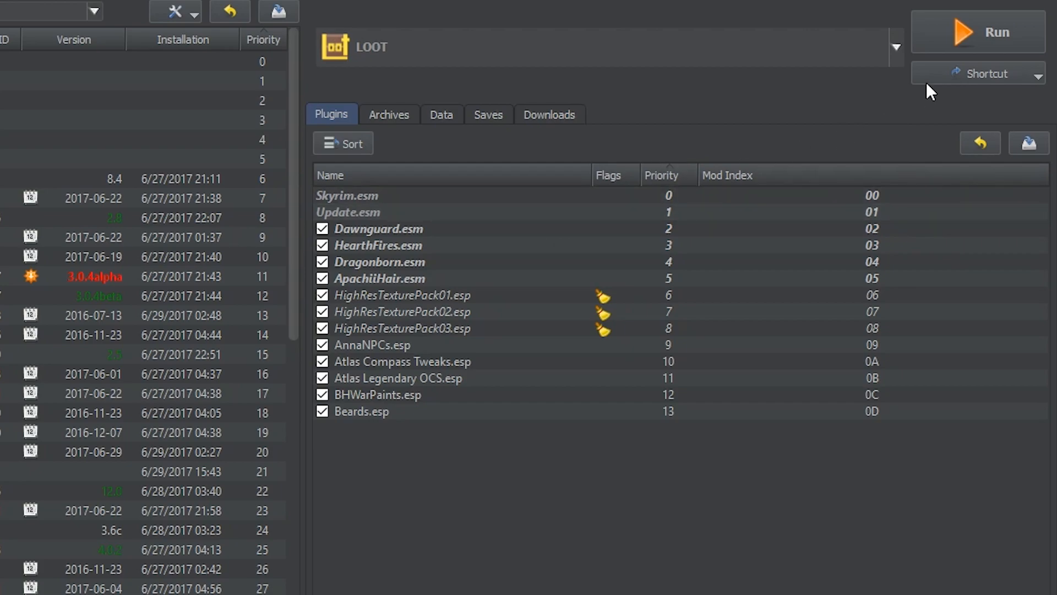
{"action": "left_click", "coordinate": [978, 31]}
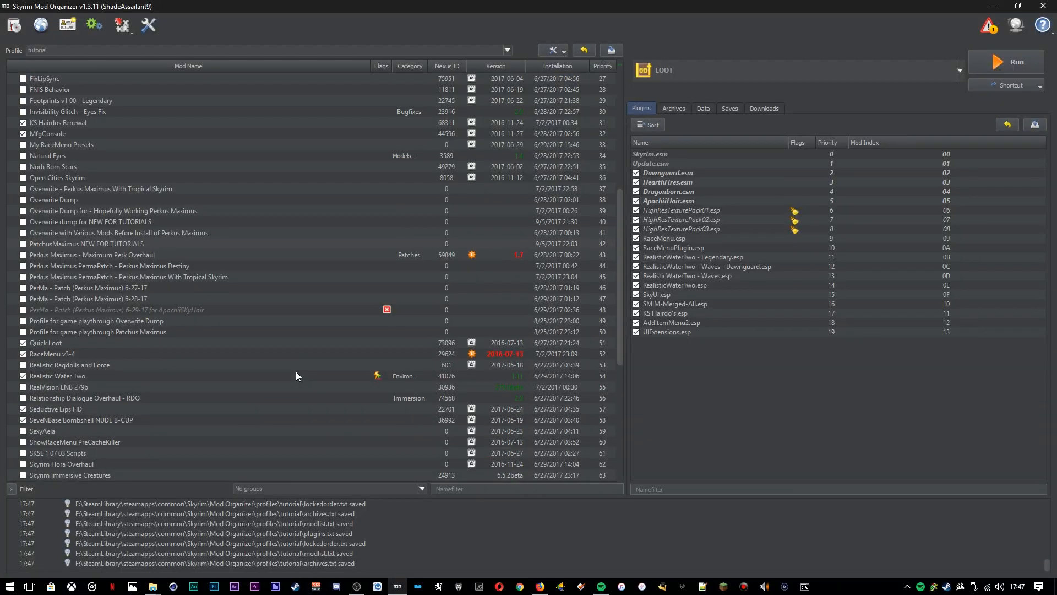
{"action": "scroll", "scroll_direction": "down", "scroll_amount": 3}
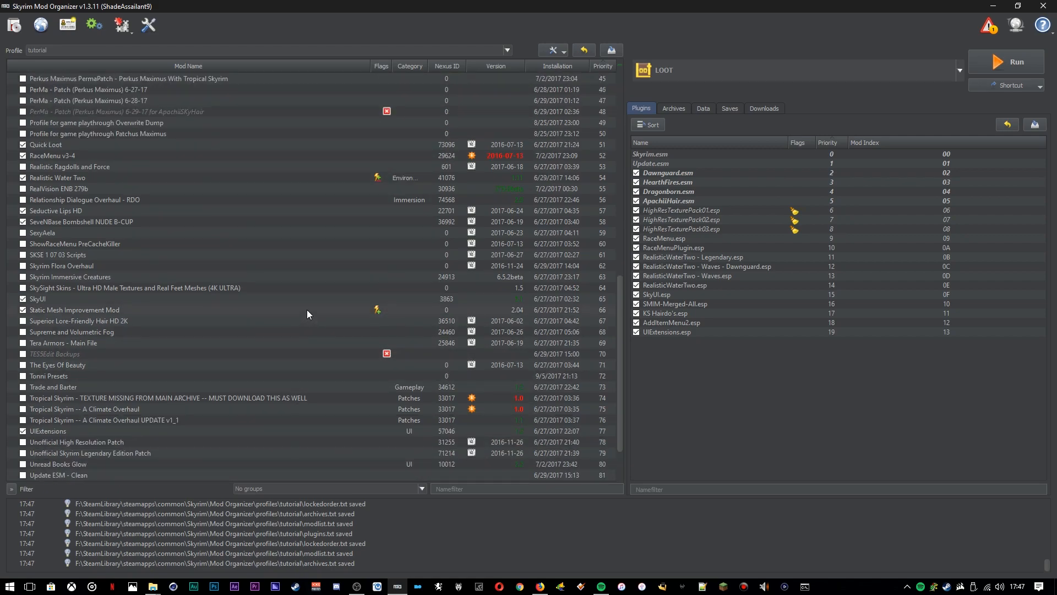
{"action": "left_click", "coordinate": [75, 310]}
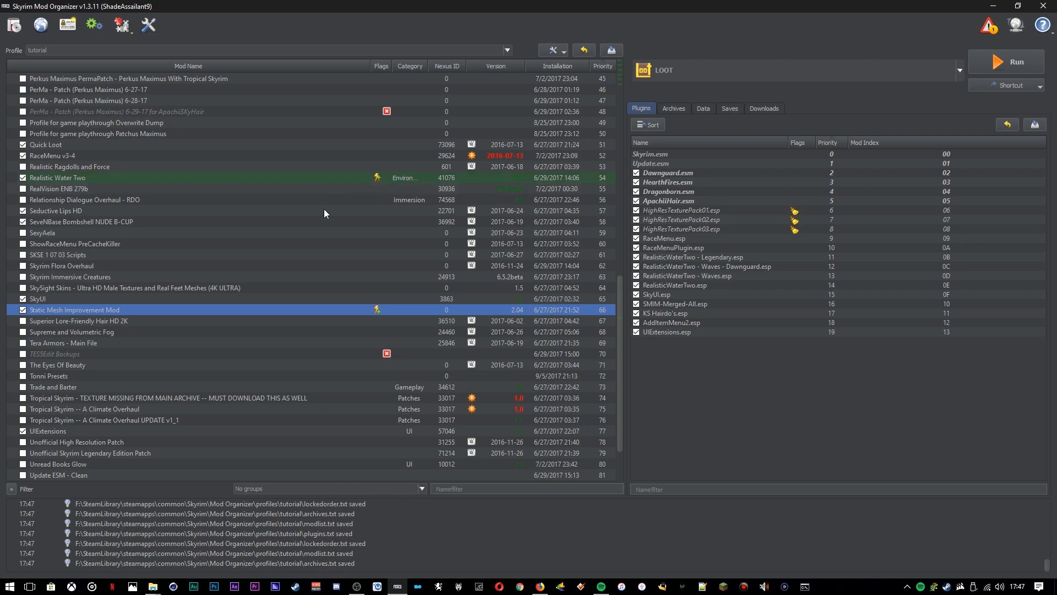
{"action": "left_click", "coordinate": [1004, 62]}
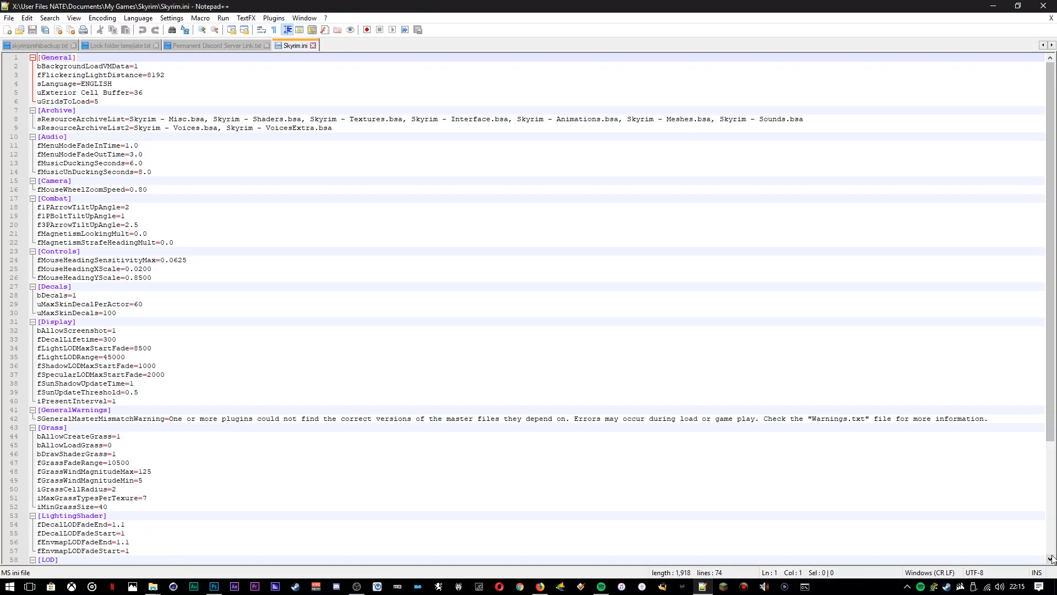
- Scroll down through the sections of Skyrim.ini in Notepad++
{"action": "scroll", "scroll_direction": "down", "scroll_amount": 3}
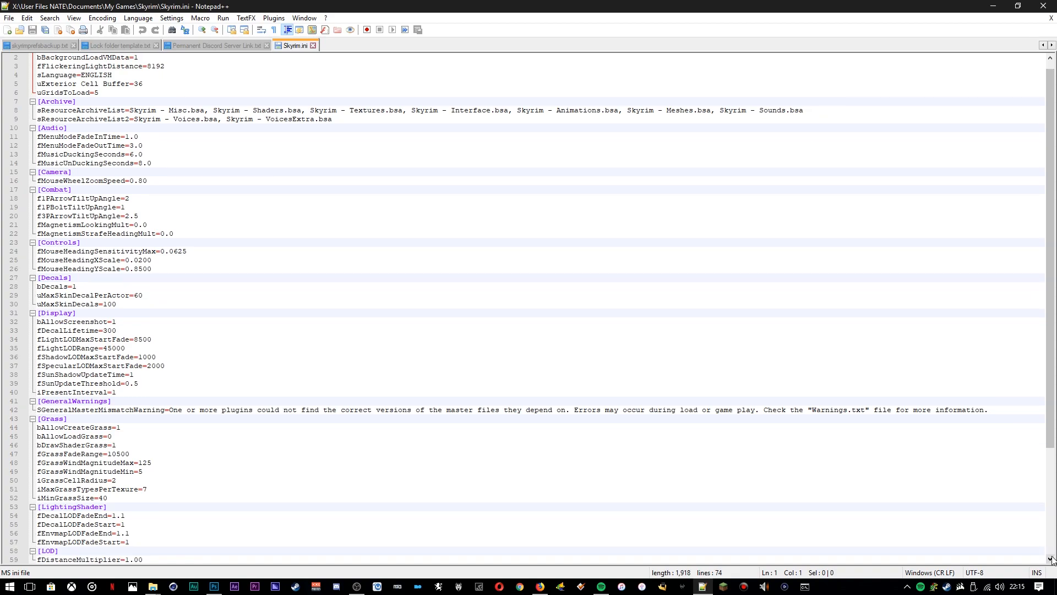
{"action": "scroll", "scroll_direction": "down", "scroll_amount": 3}
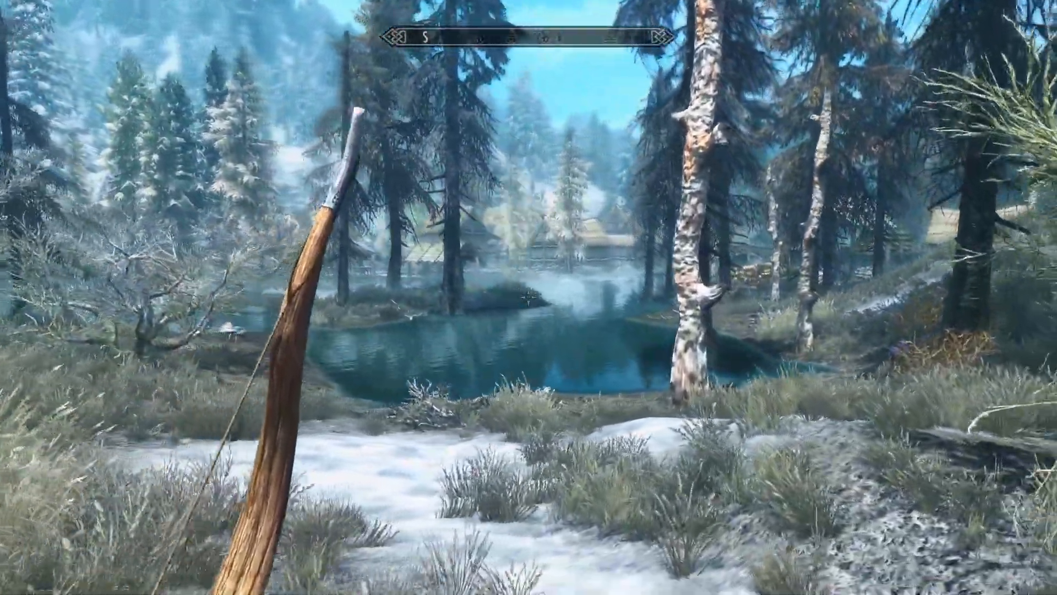
- Exit Skyrim to the desktop and bring up File Explorer at Documents
{"action": "key", "text": "w"}
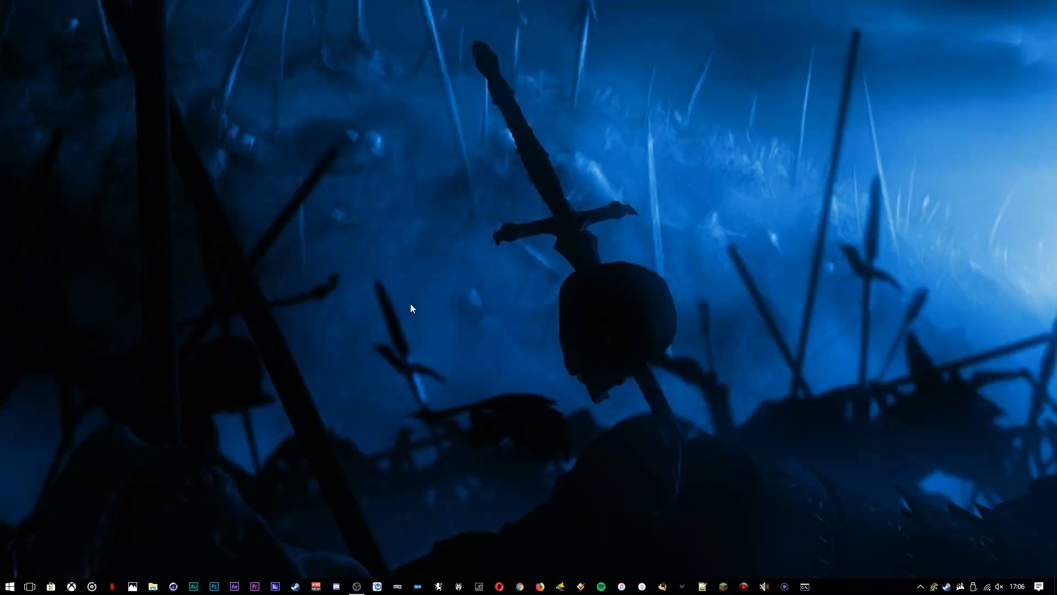
{"action": "left_click", "coordinate": [152, 586]}
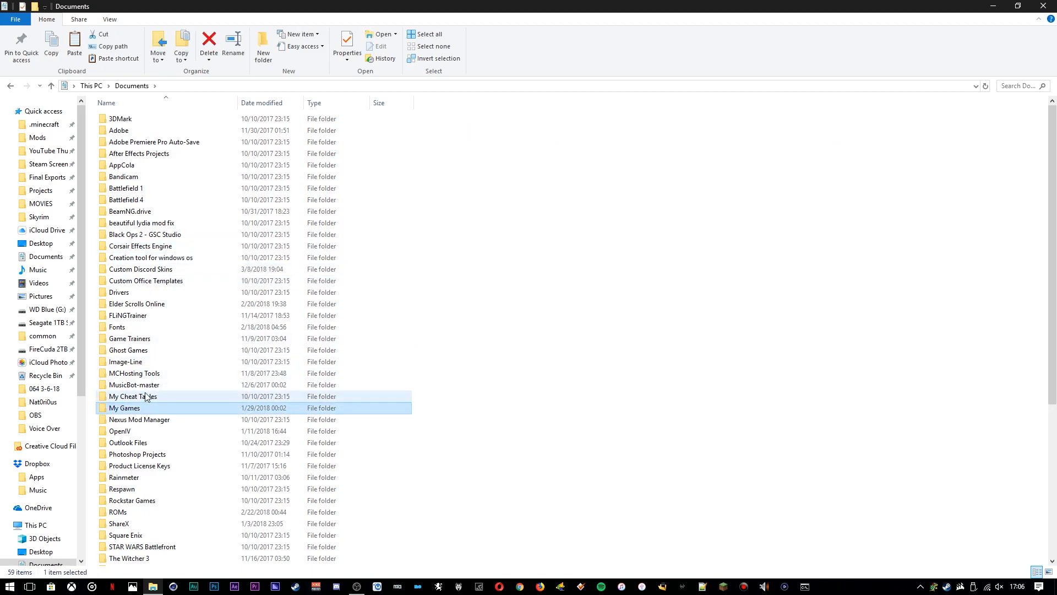
- Navigate into Documents\My Games\Skyrim and select Skyrim.ini for copying as Skyrim - Copy.ini
{"action": "double_click", "coordinate": [129, 408]}
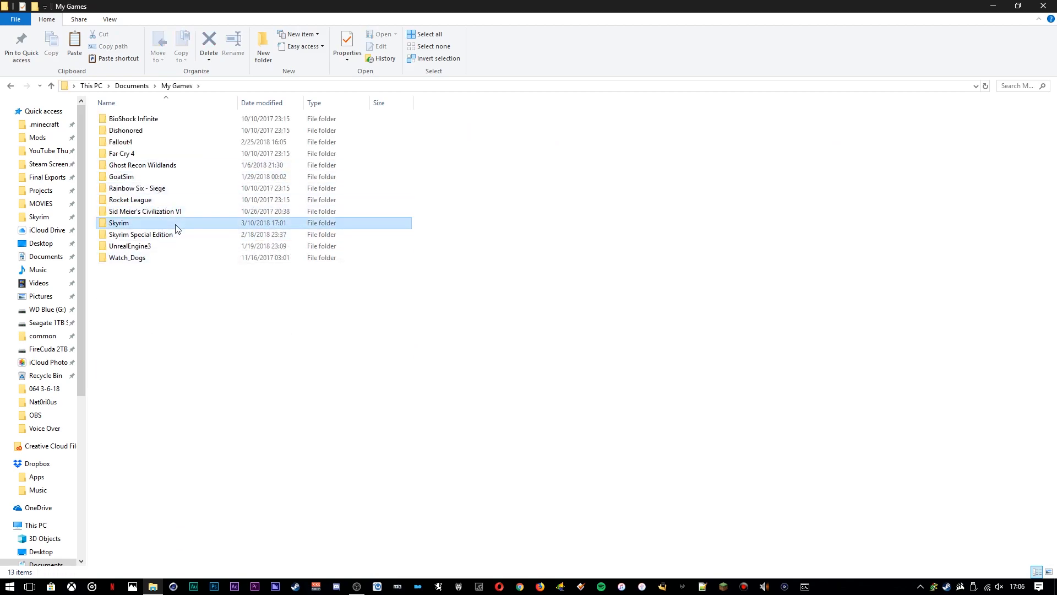
{"action": "double_click", "coordinate": [119, 223]}
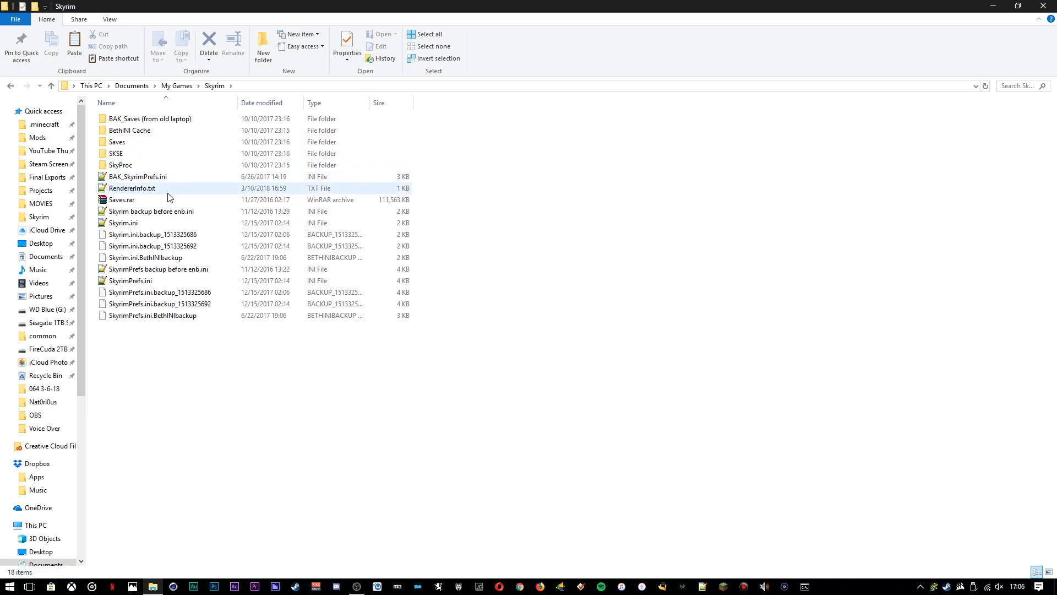
{"action": "left_click", "coordinate": [124, 222]}
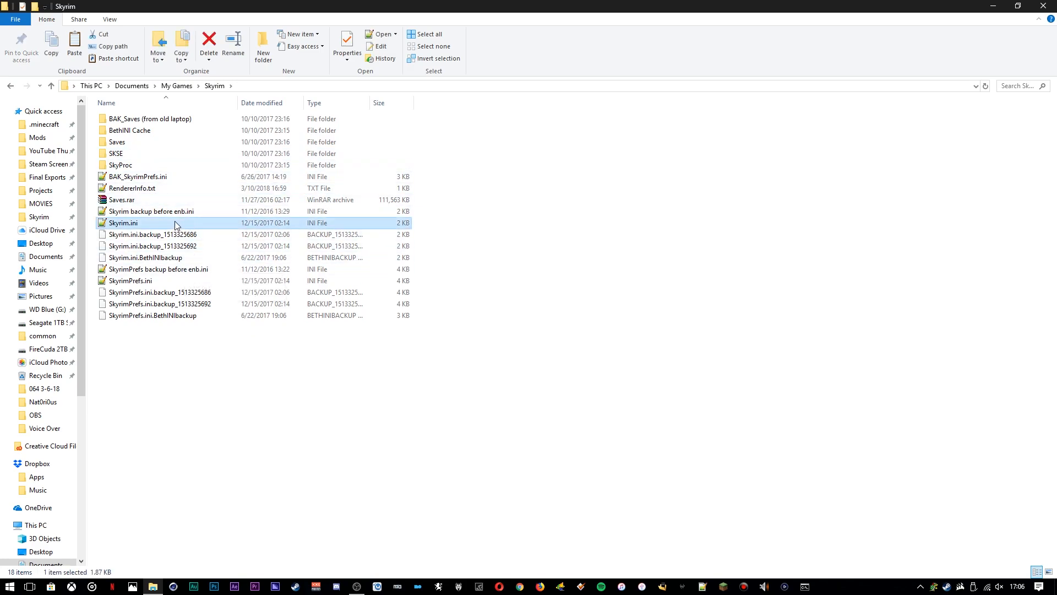
{"action": "right_click", "coordinate": [122, 223]}
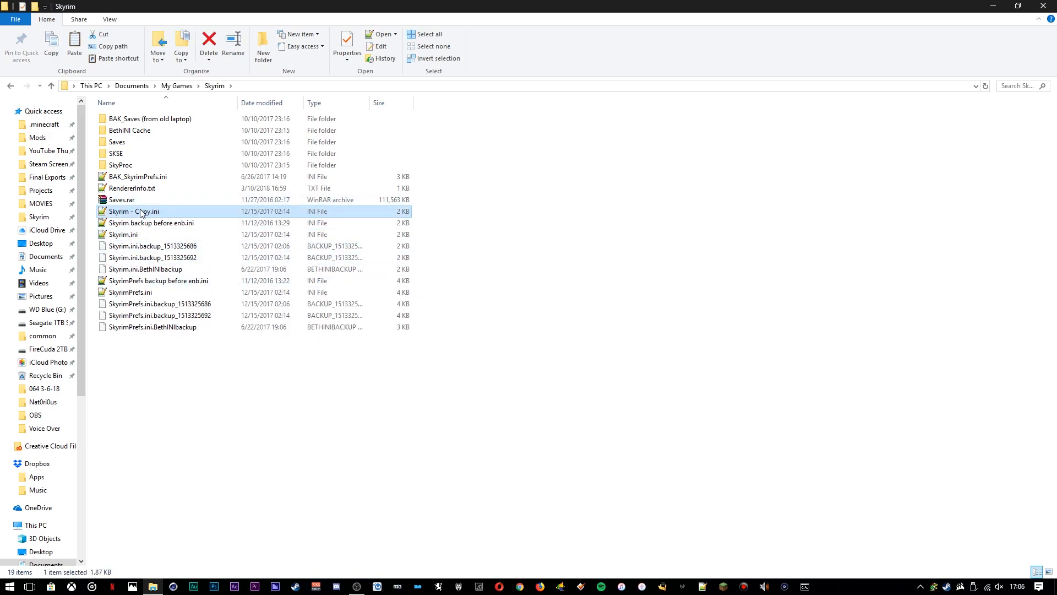
{"action": "mouse_move", "coordinate": [159, 219]}
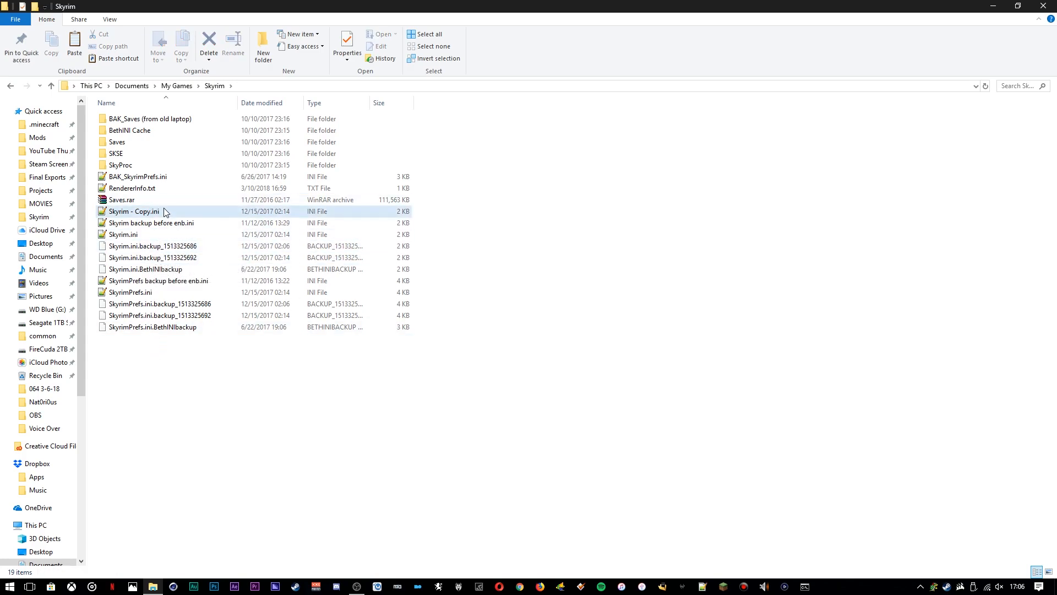
- Toggle File name extensions off and back on in the View options, then return to Home
{"action": "left_click", "coordinate": [111, 18]}
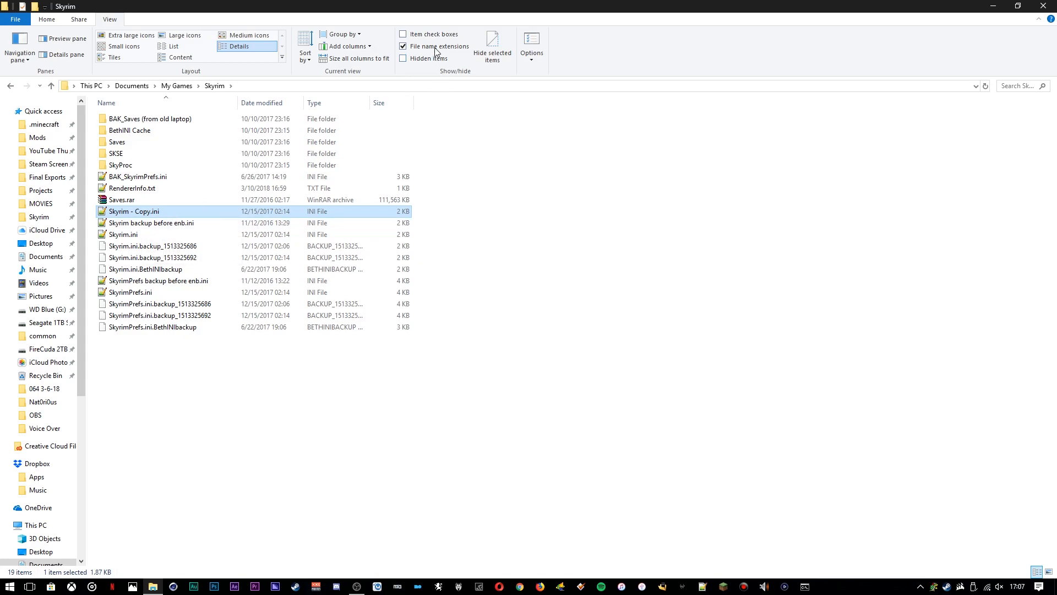
{"action": "left_click", "coordinate": [402, 46]}
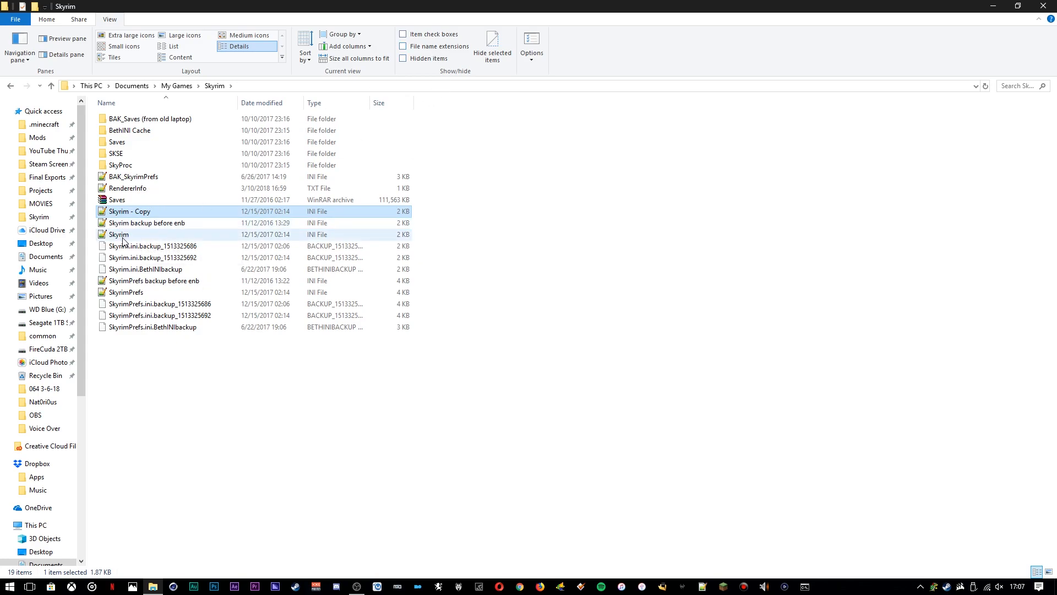
{"action": "left_click", "coordinate": [403, 46]}
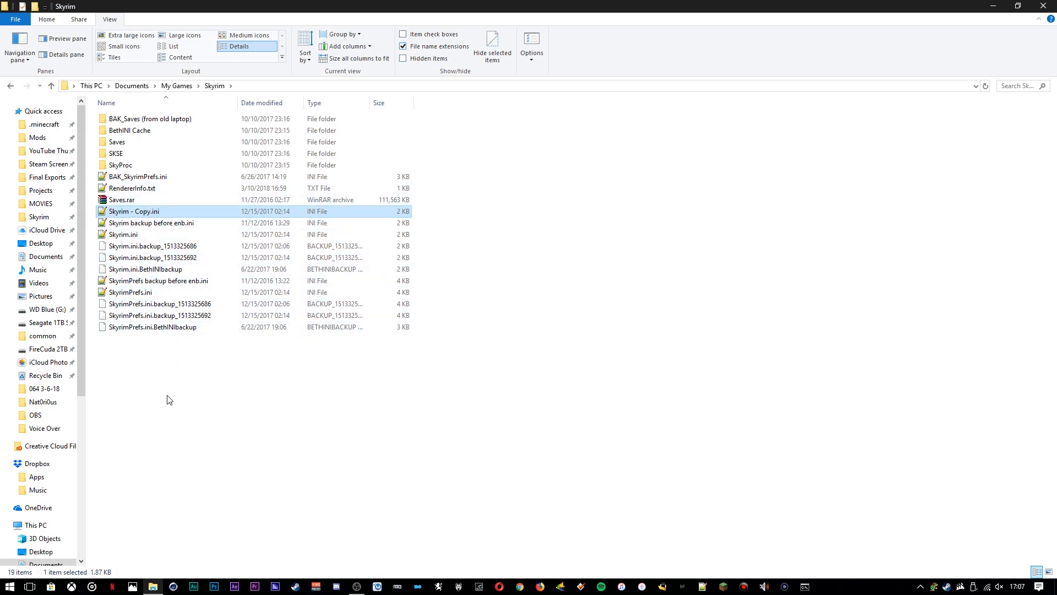
{"action": "left_click", "coordinate": [42, 19]}
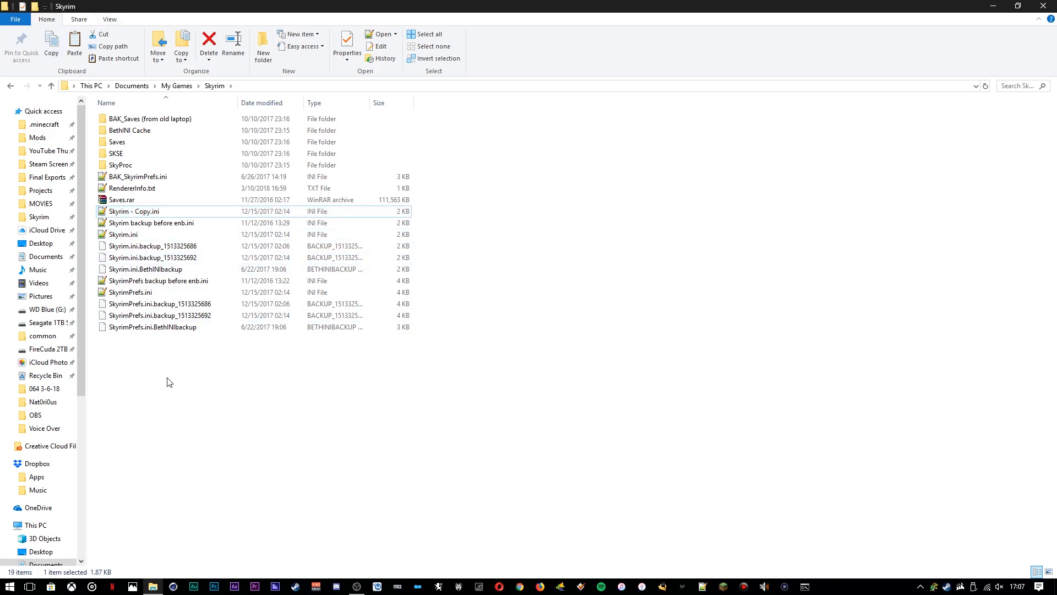
- Delete the original Skyrim.ini to the Recycle Bin, keeping Skyrim - Copy.ini as the backup
{"action": "left_click", "coordinate": [124, 234]}
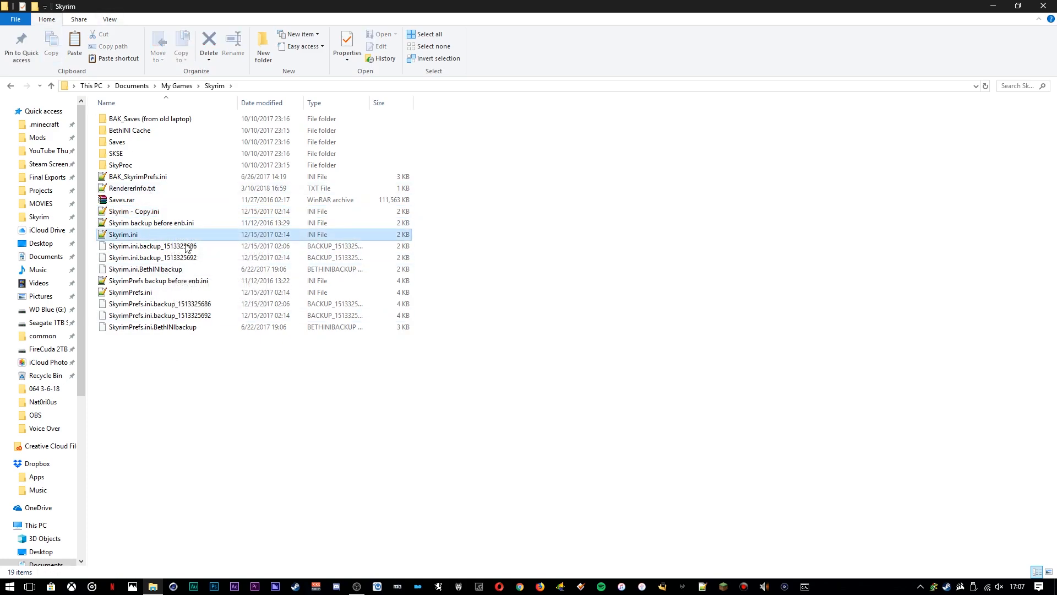
{"action": "left_click", "coordinate": [209, 40]}
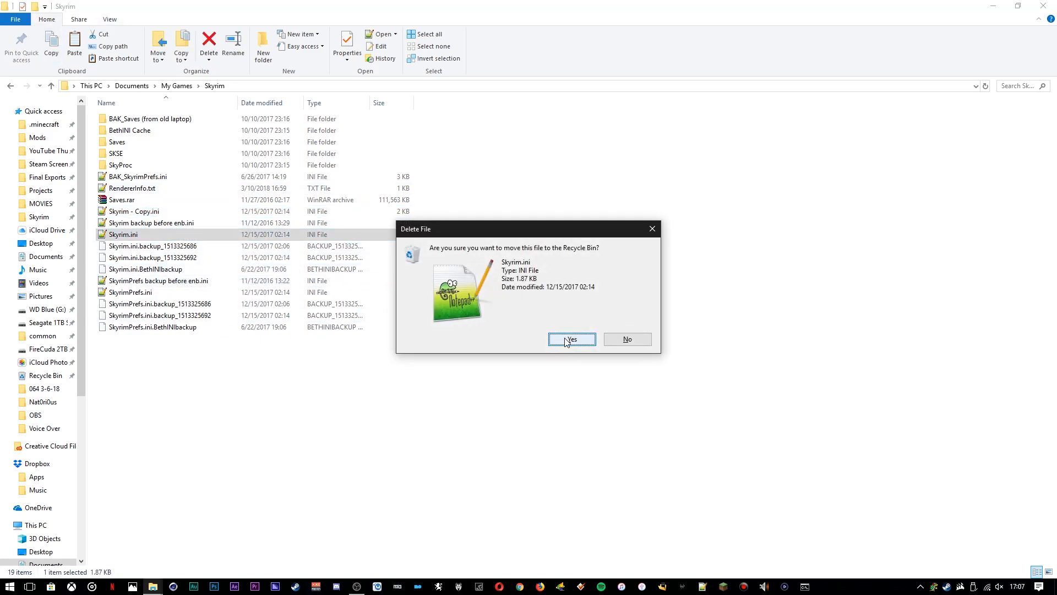
{"action": "left_click", "coordinate": [573, 339]}
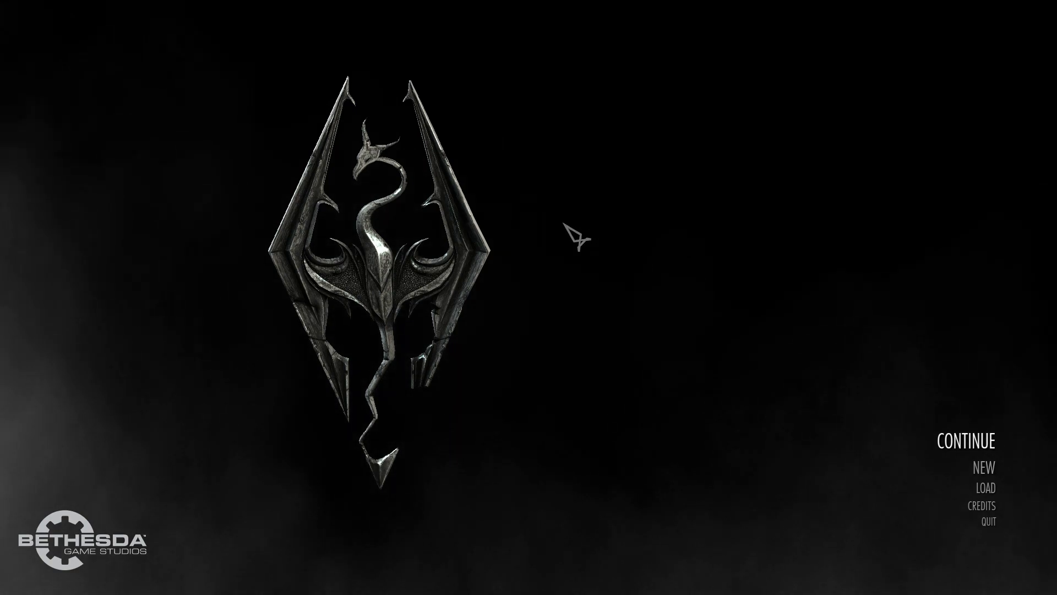
{"action": "mouse_move", "coordinate": [446, 277]}
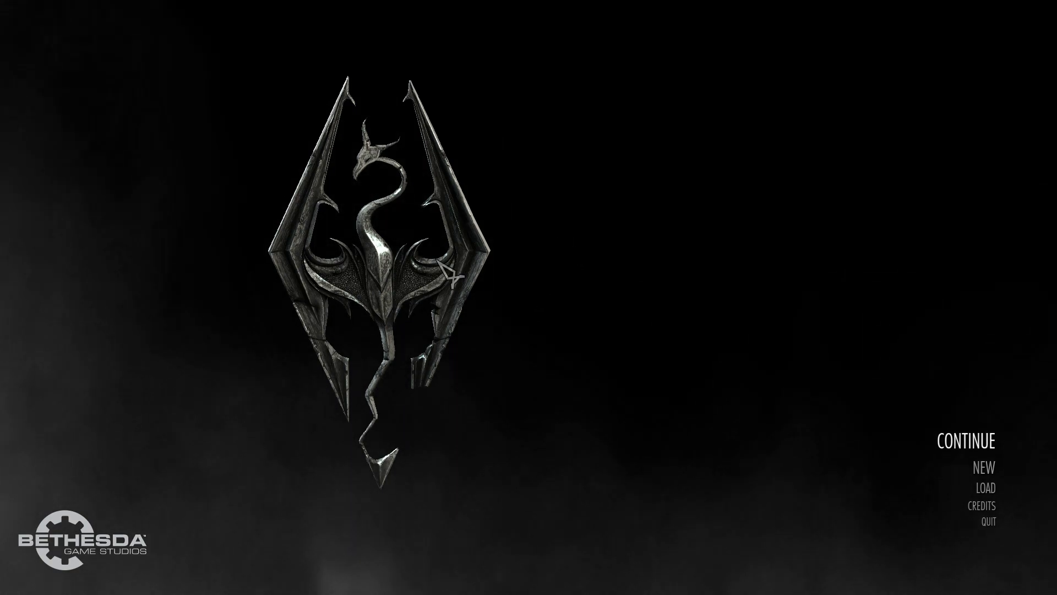
{"action": "mouse_move", "coordinate": [289, 411]}
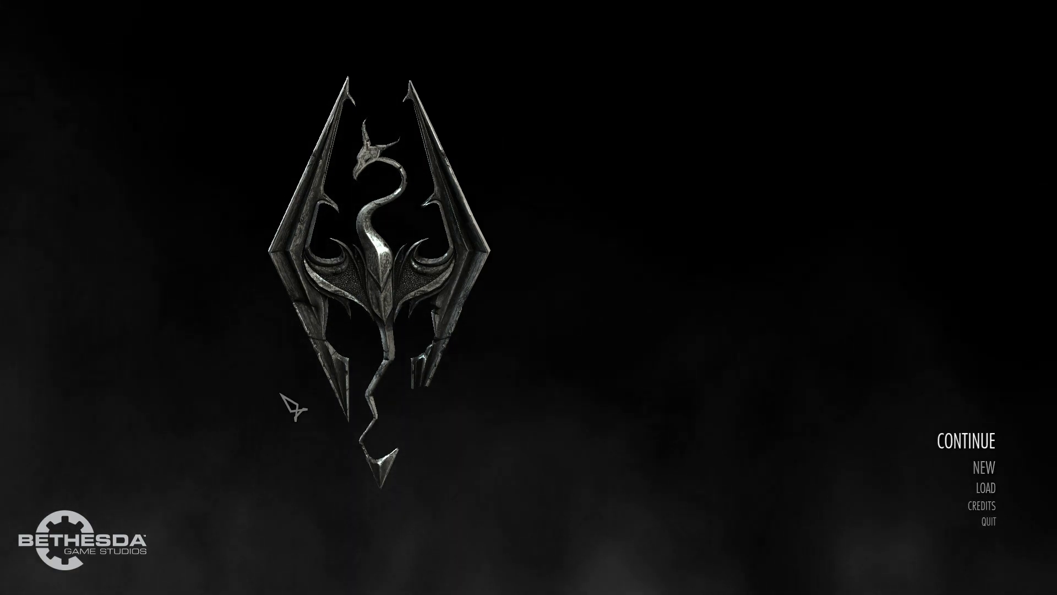
- Launch Skyrim to its main menu so it regenerates Skyrim.ini
{"action": "left_click", "coordinate": [989, 522]}
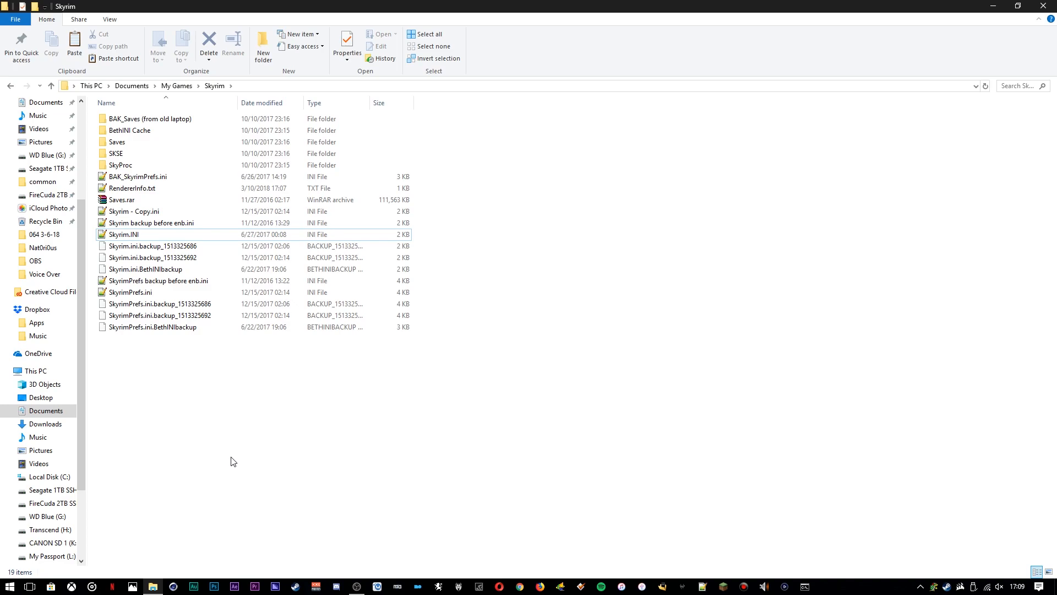
{"action": "mouse_move", "coordinate": [457, 550]}
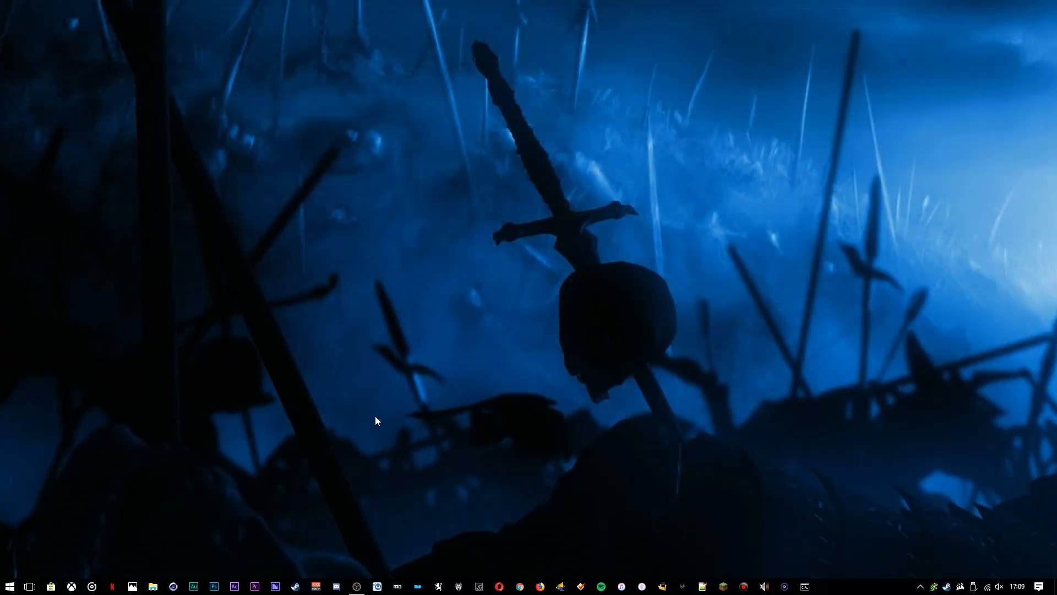
- From This PC, navigate the FireCuda 2TB SSHD into SteamLibrary\steamapps\common
{"action": "left_click", "coordinate": [152, 586]}
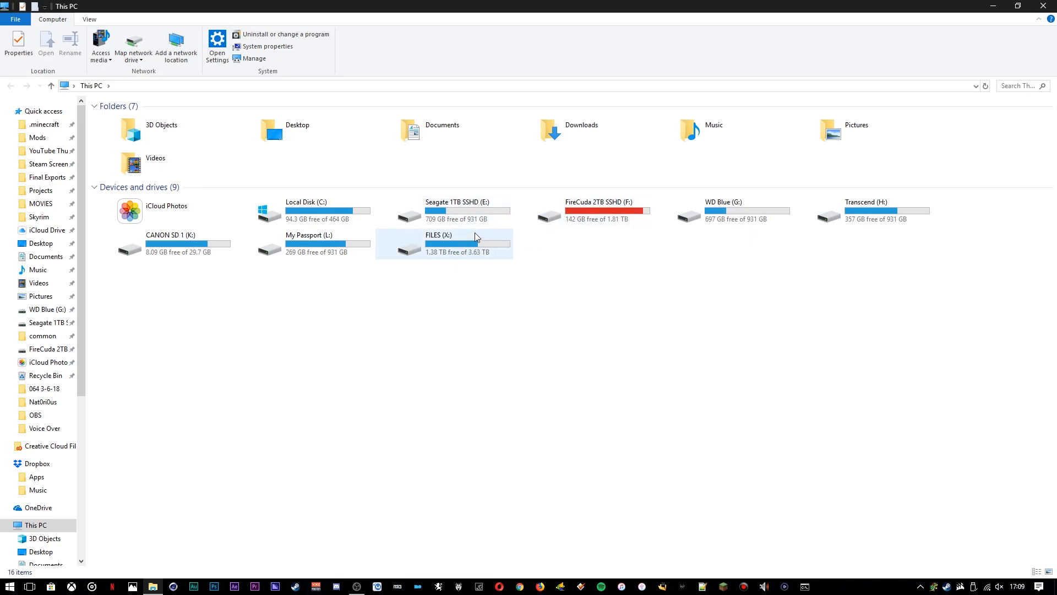
{"action": "left_click", "coordinate": [594, 211]}
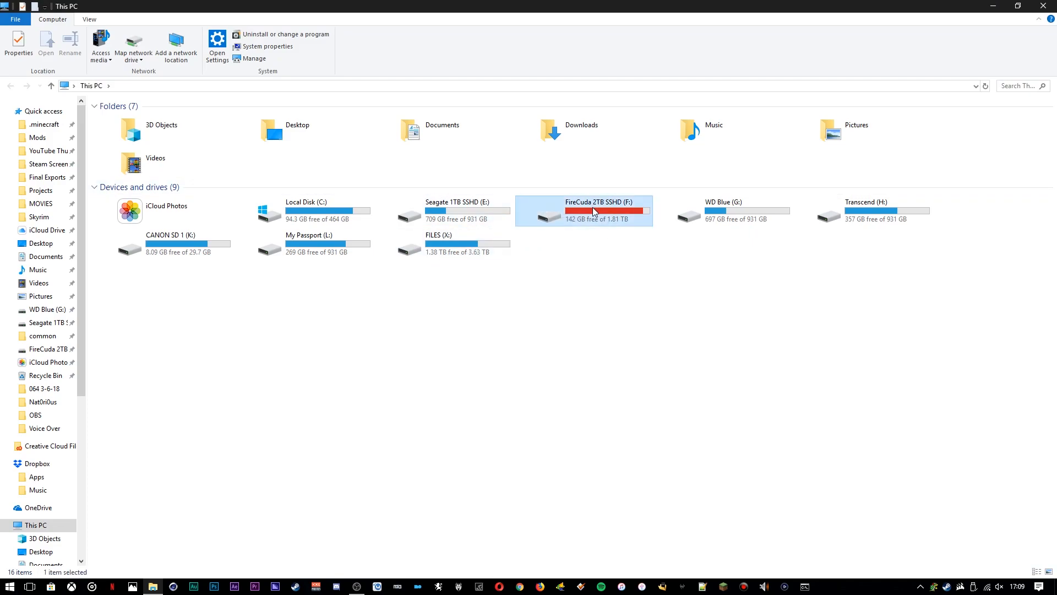
{"action": "double_click", "coordinate": [592, 210]}
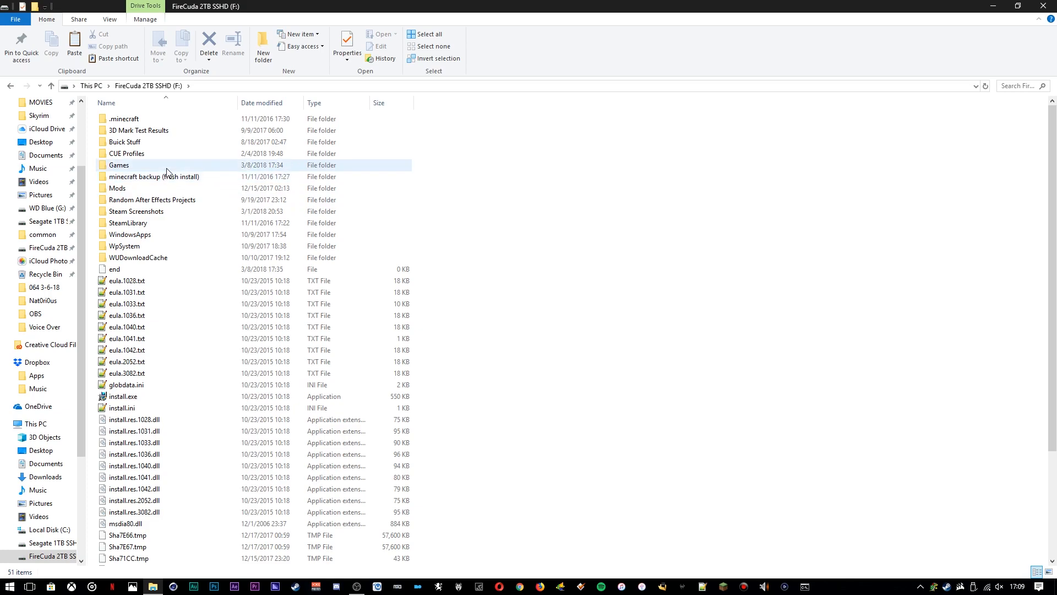
{"action": "double_click", "coordinate": [130, 223]}
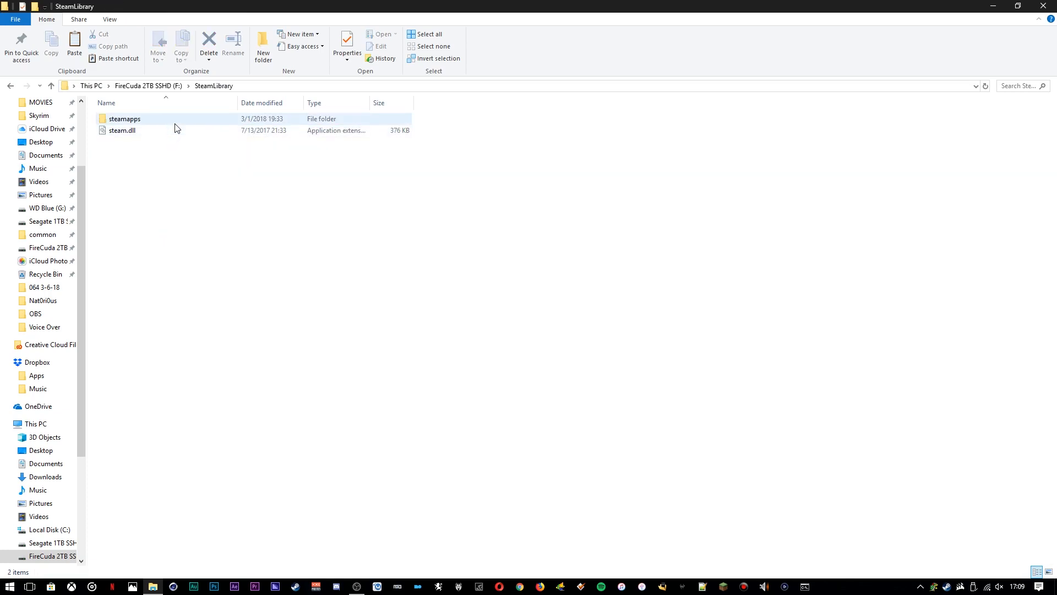
{"action": "double_click", "coordinate": [125, 118]}
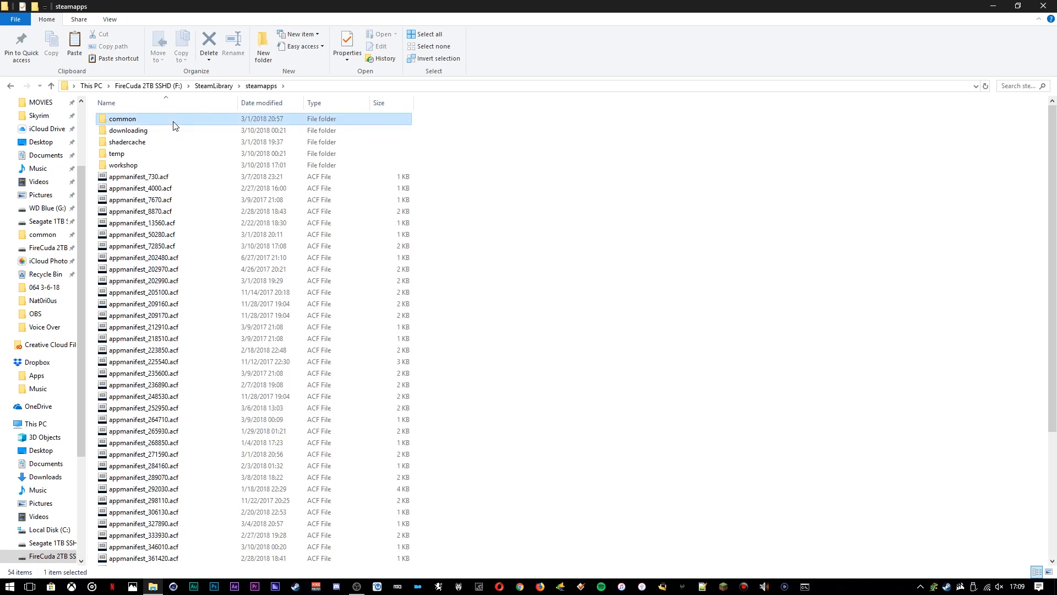
{"action": "double_click", "coordinate": [121, 118]}
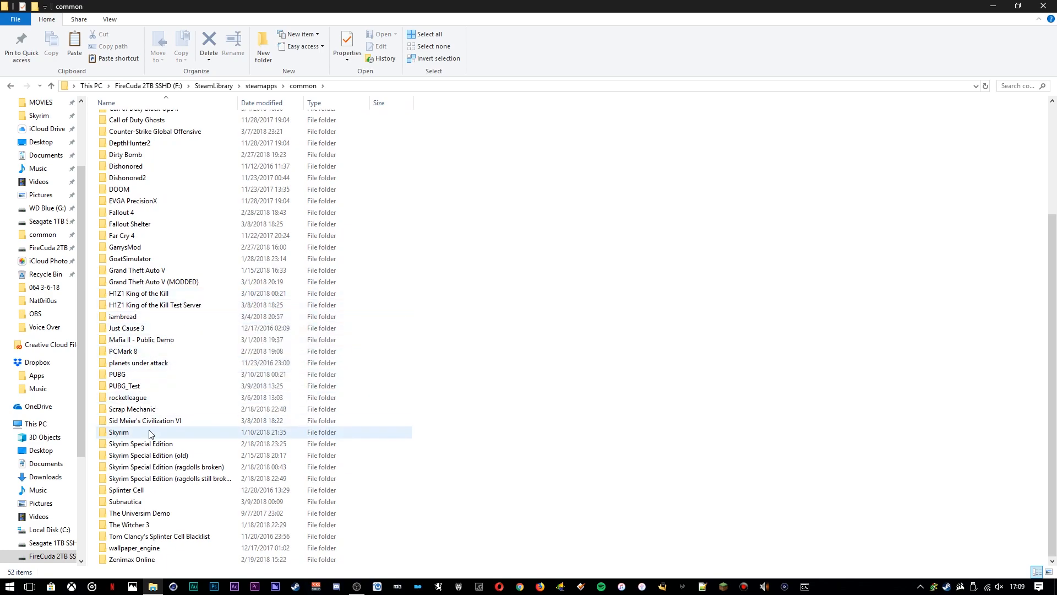
- Continue into Skyrim\Mod Organizer and select the profiles folder
{"action": "double_click", "coordinate": [119, 432]}
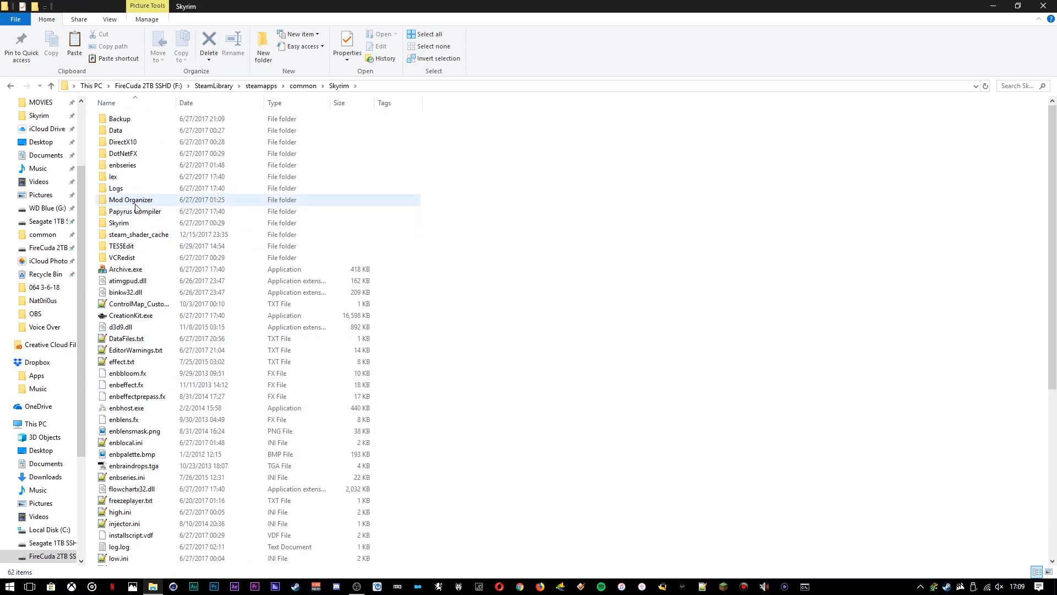
{"action": "double_click", "coordinate": [133, 200]}
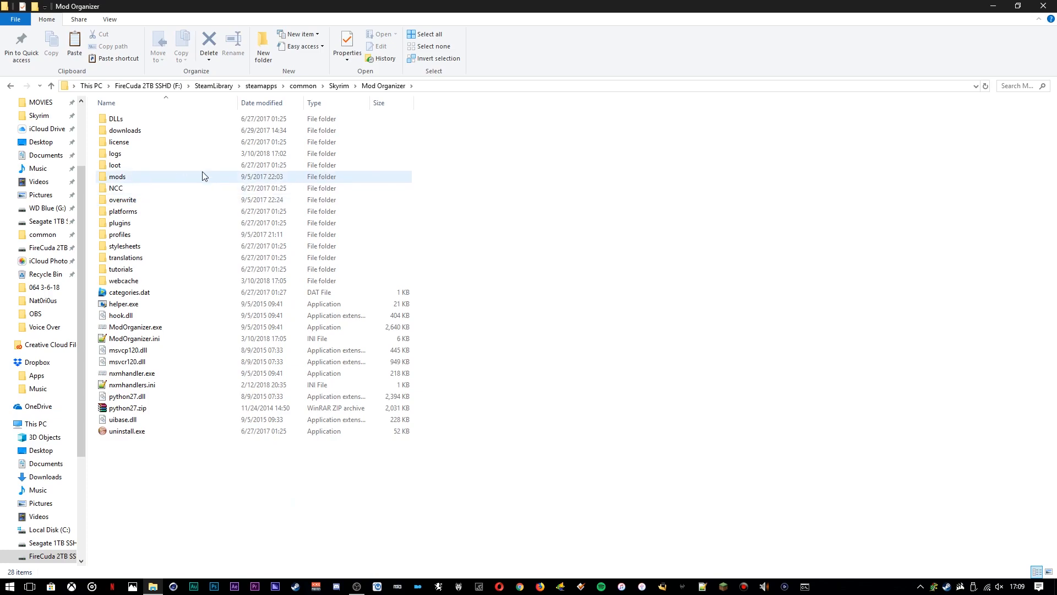
{"action": "left_click", "coordinate": [119, 235]}
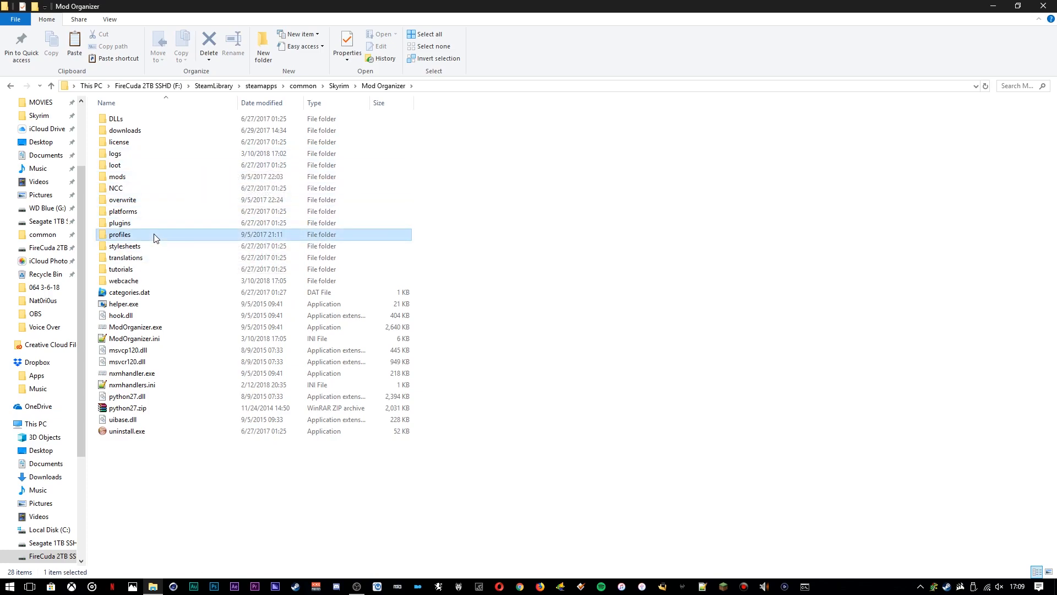
- Enter the profiles folder listing the saved Mod Organizer profiles
{"action": "double_click", "coordinate": [119, 235]}
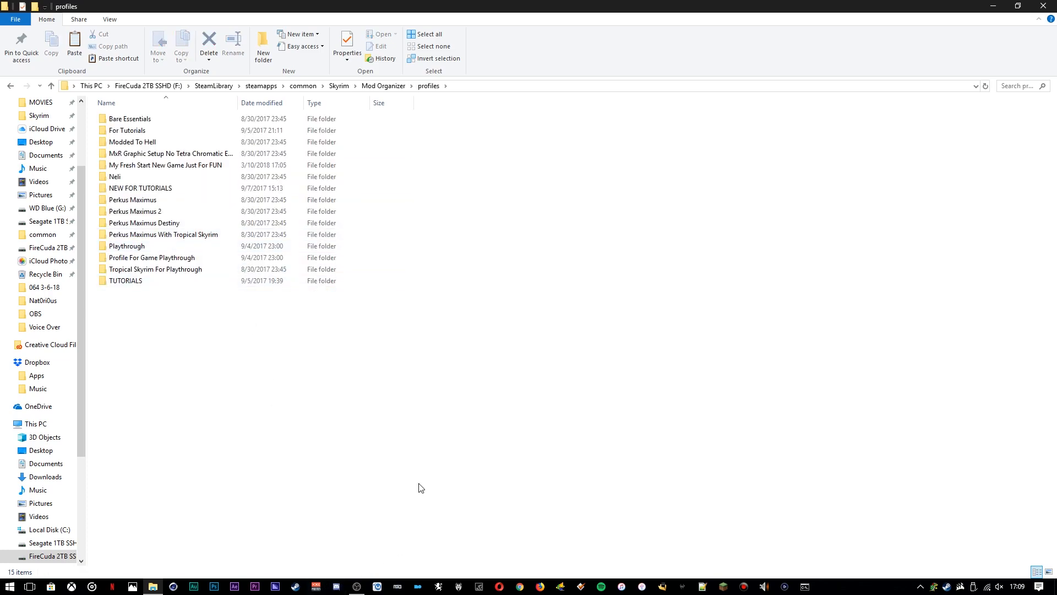
{"action": "mouse_move", "coordinate": [399, 487]}
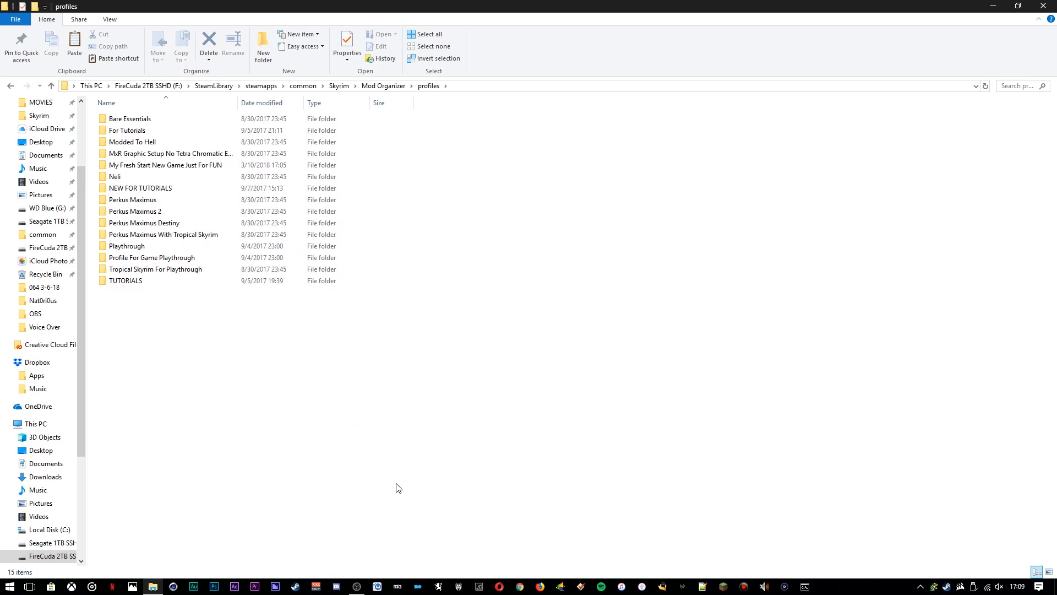
{"action": "mouse_move", "coordinate": [260, 385]}
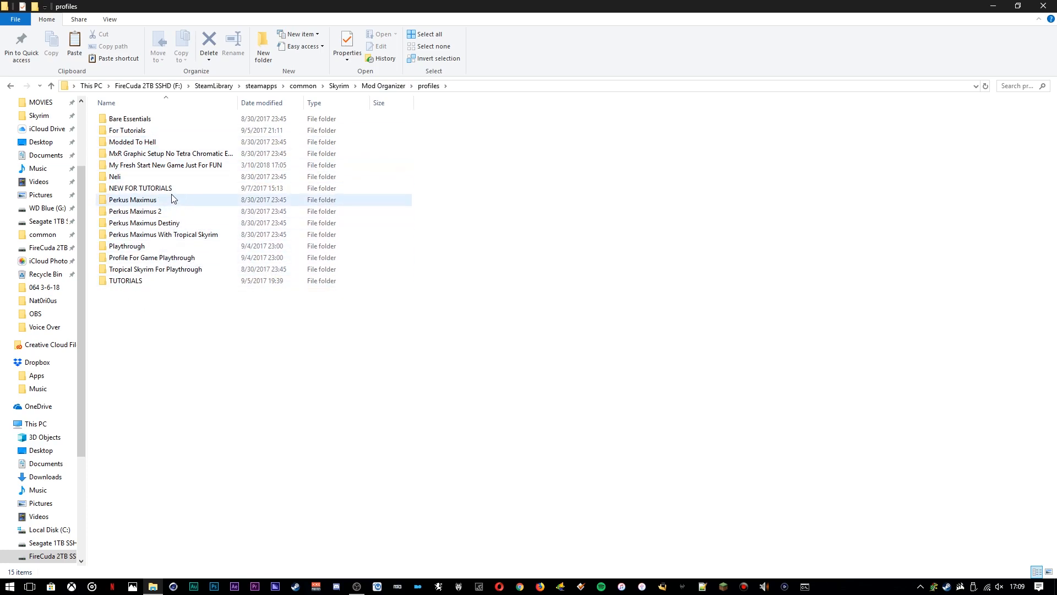
{"action": "mouse_move", "coordinate": [171, 208]}
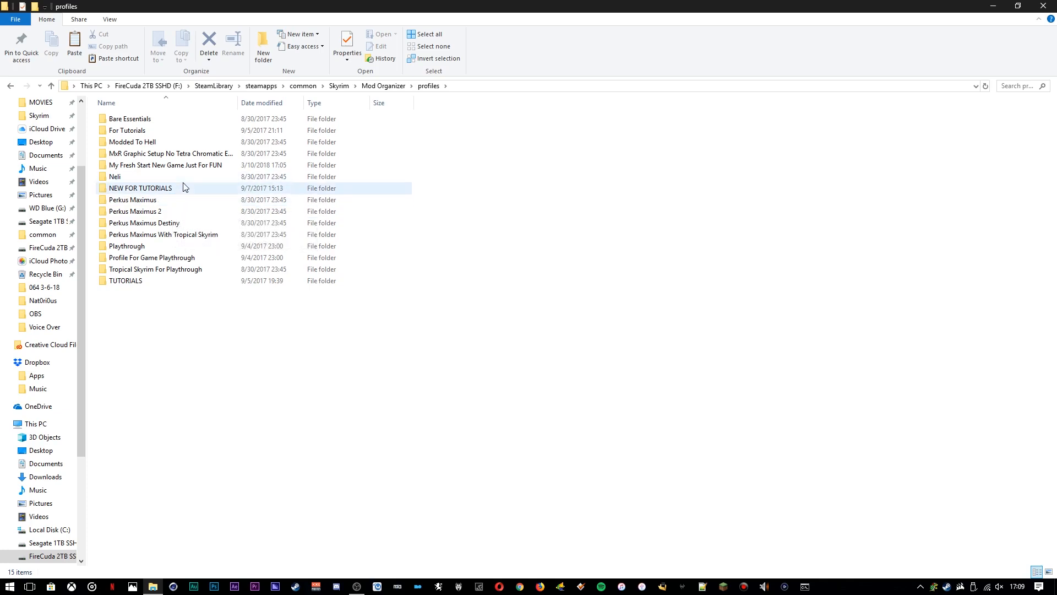
- In the Neli profile, paste a Skyrim - Copy.ini backup and delete the original skyrim.ini
{"action": "double_click", "coordinate": [116, 176]}
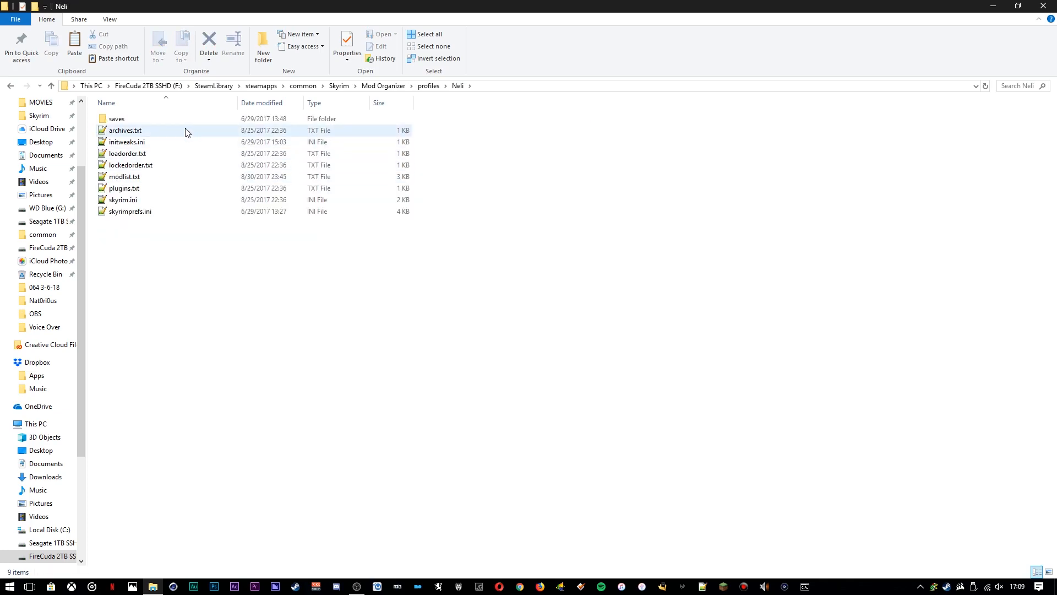
{"action": "left_click", "coordinate": [124, 200]}
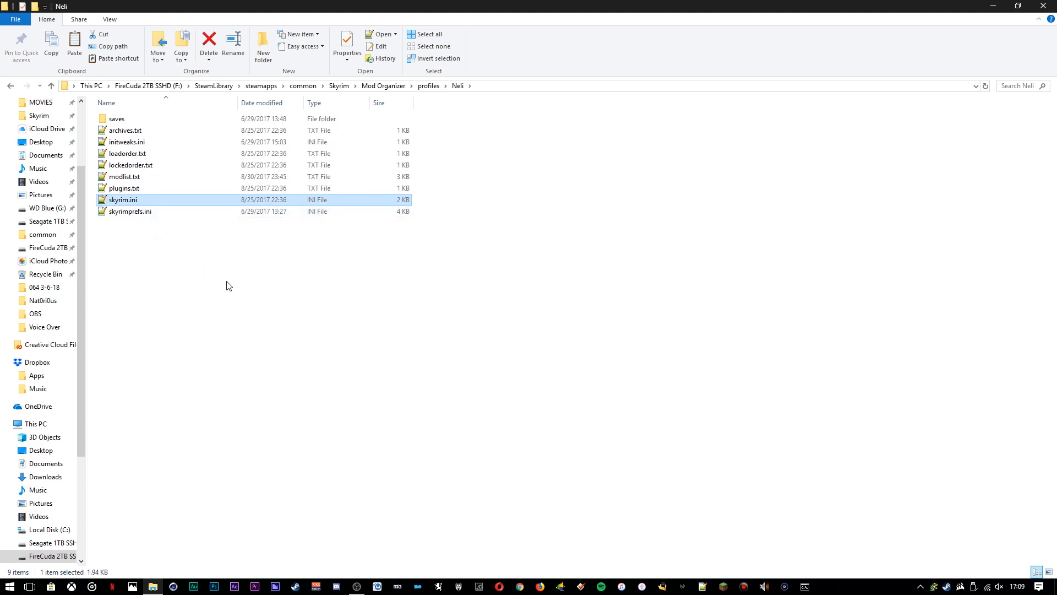
{"action": "mouse_move", "coordinate": [214, 254]}
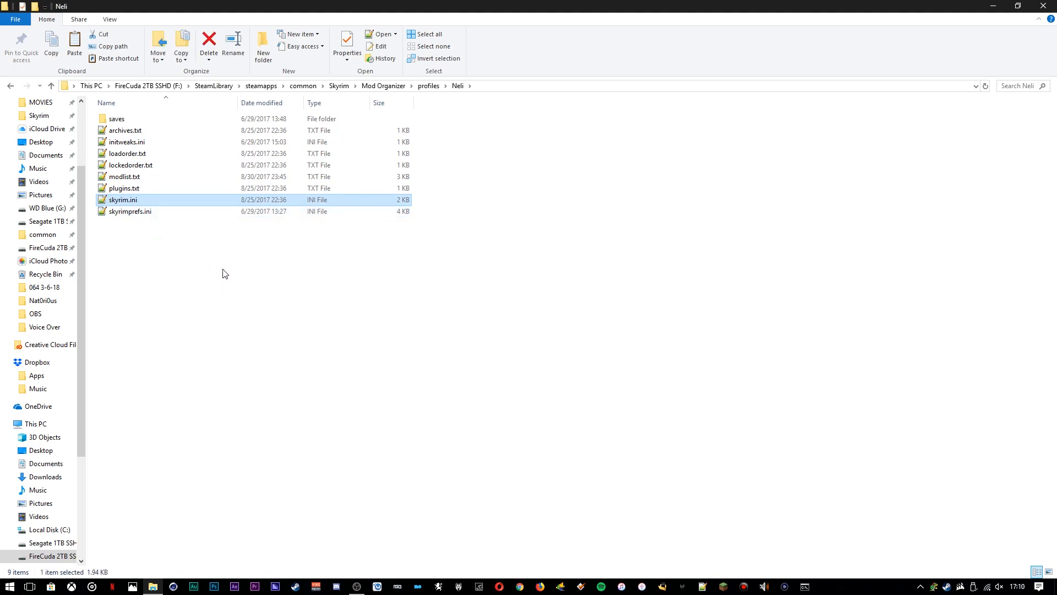
{"action": "key", "text": "Ctrl+v"}
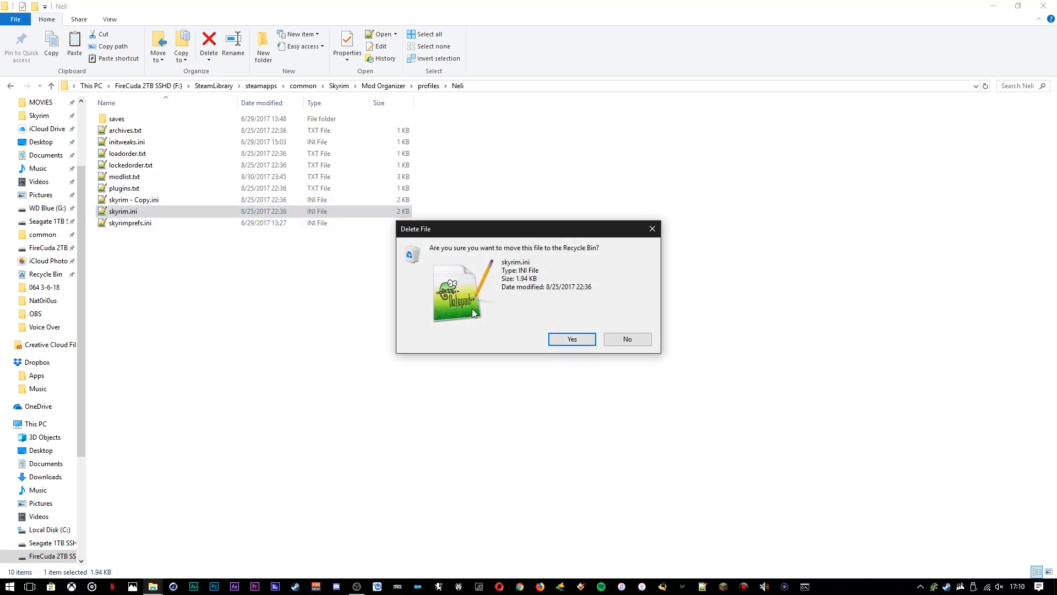
{"action": "left_click", "coordinate": [573, 339]}
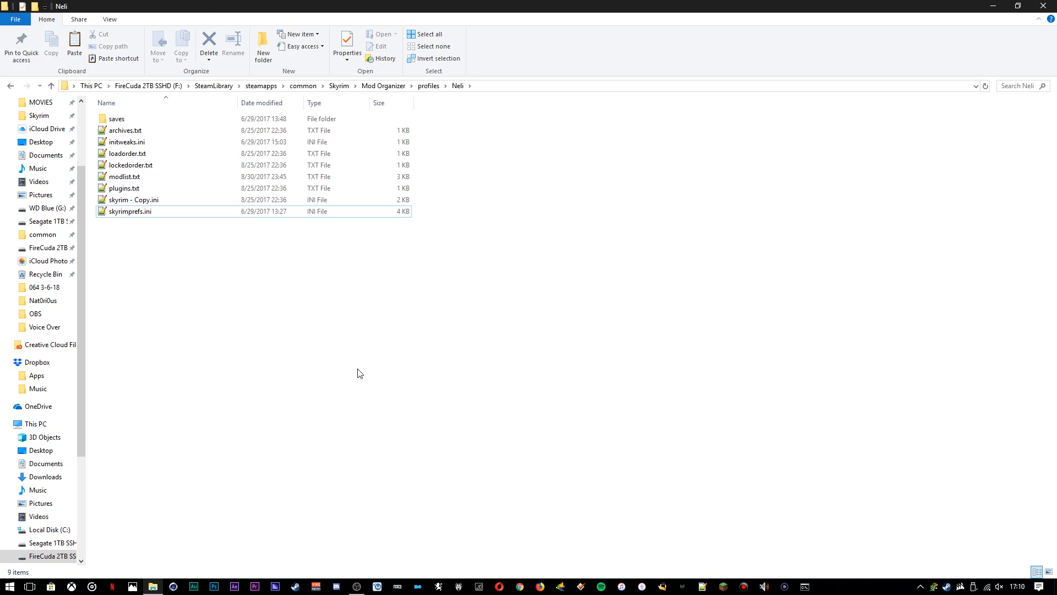
{"action": "mouse_move", "coordinate": [359, 326]}
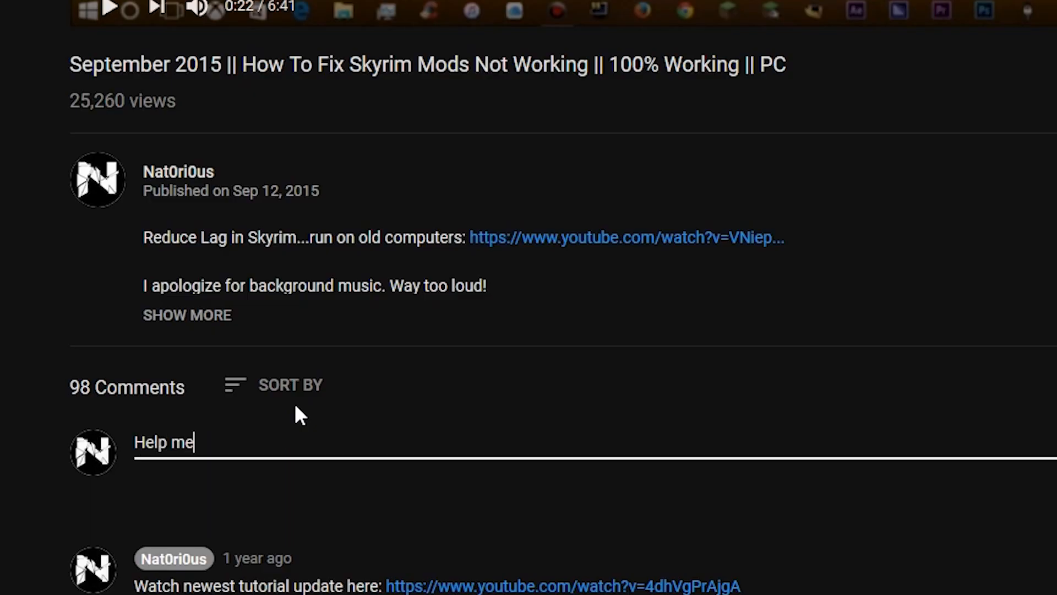
- Begin a Discord message with '! My mods s' in general-chat
{"action": "type", "text": "! My mods s"}
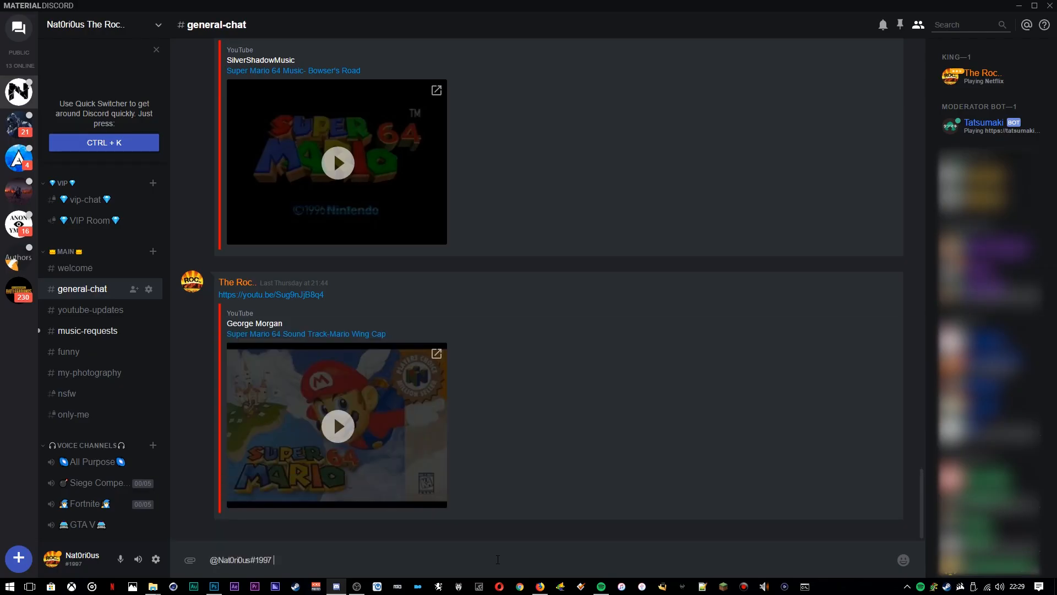
- Type 'hey can you help me get my mods wok' as a help request in #general-chat
{"action": "type", "text": "hey can you help me"}
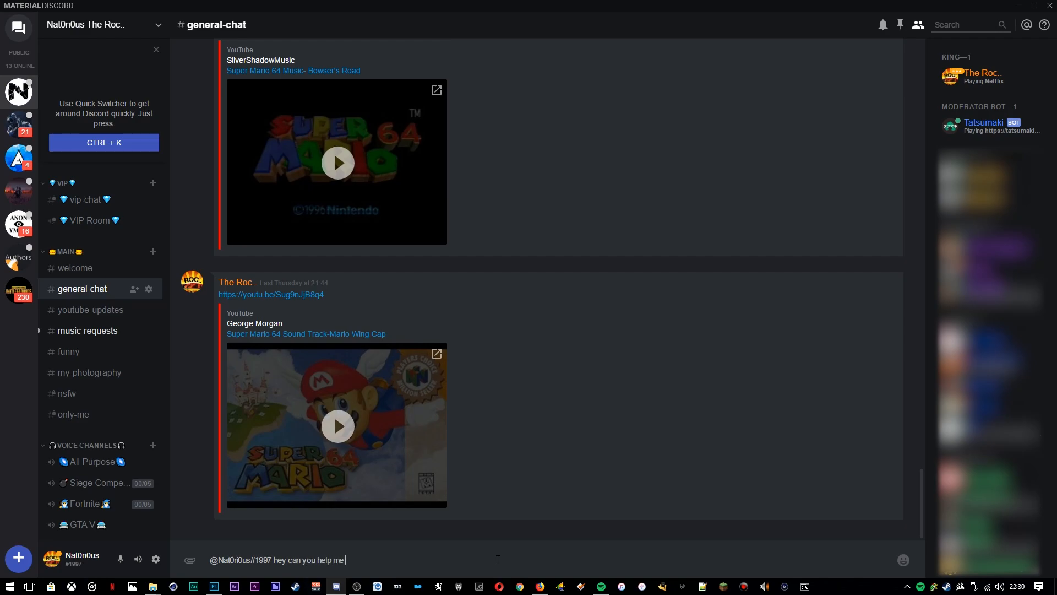
{"action": "type", "text": "get my mods wok"}
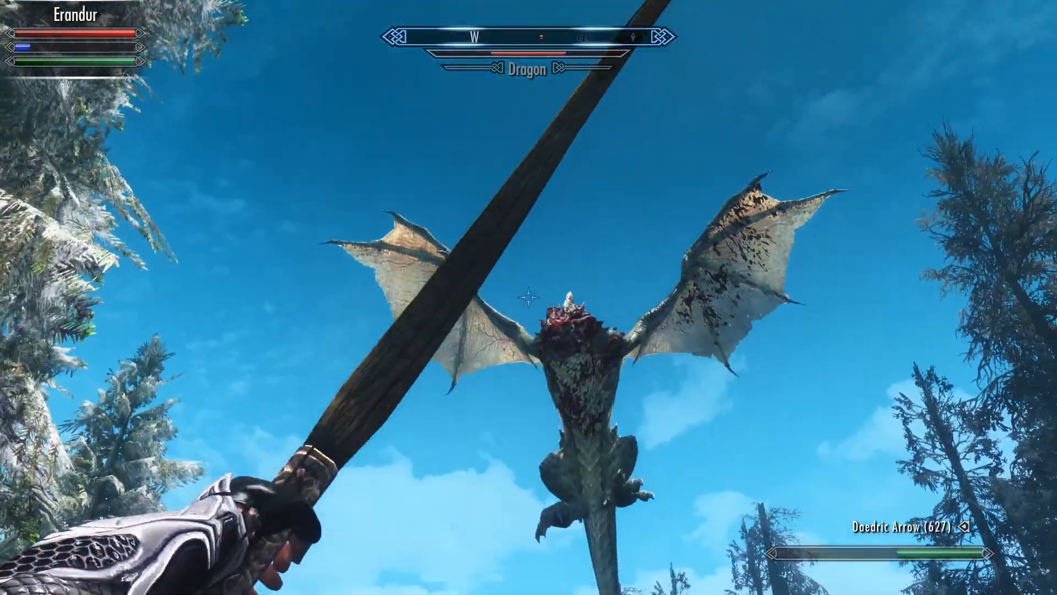
- Fire two Daedric arrows from the bow at the dragon overhead
{"action": "left_click", "coordinate": [524, 301]}
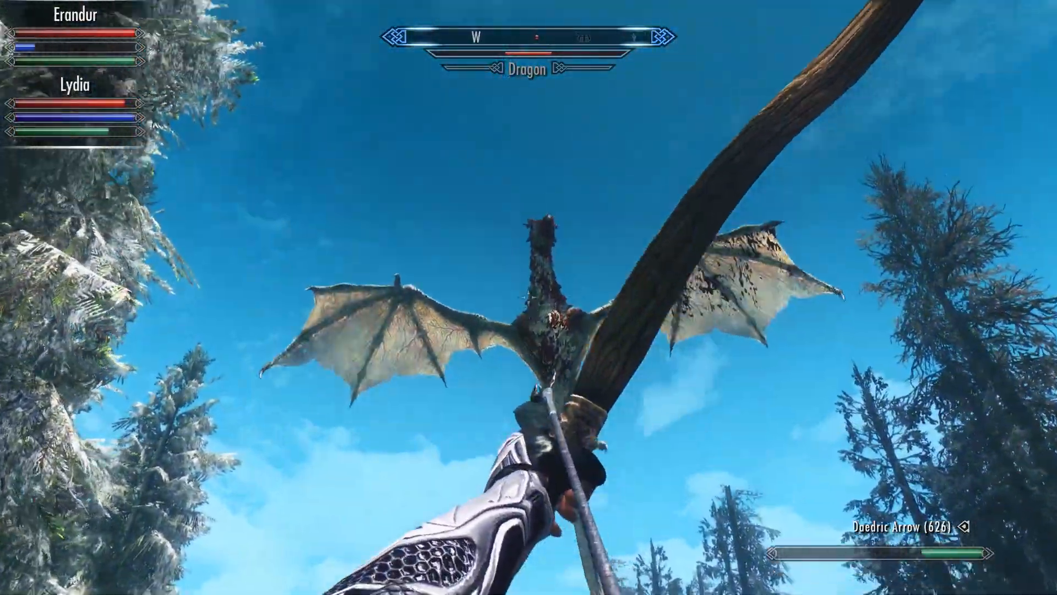
{"action": "left_click", "coordinate": [529, 297]}
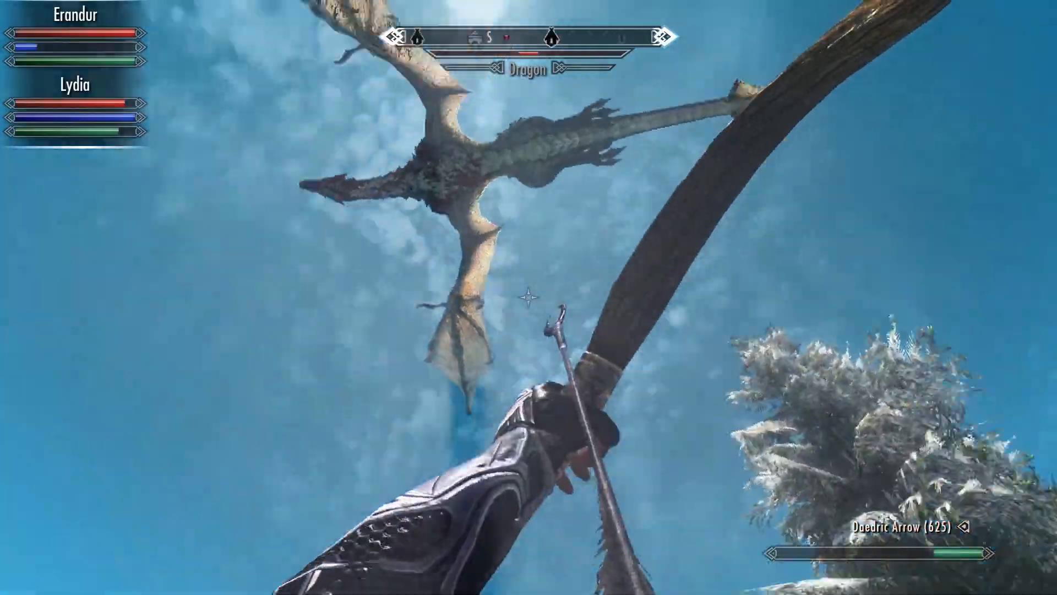